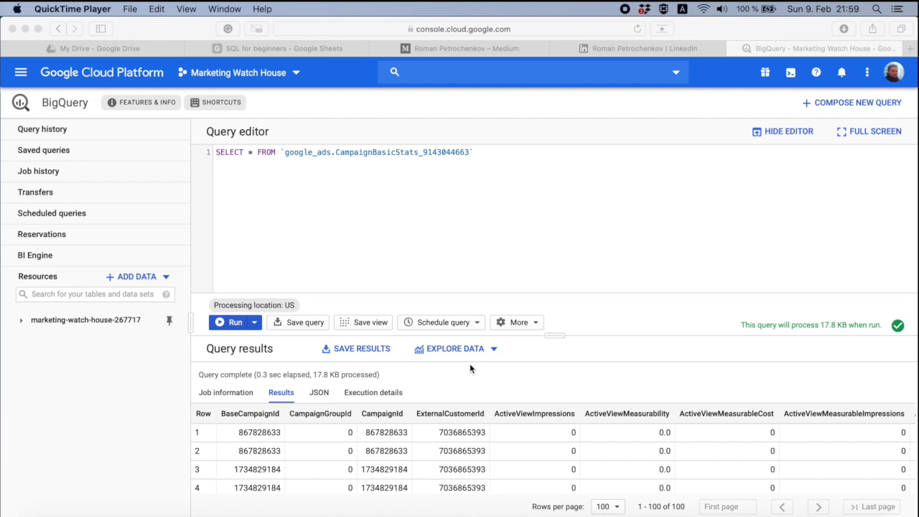
mouse_move(203, 345)
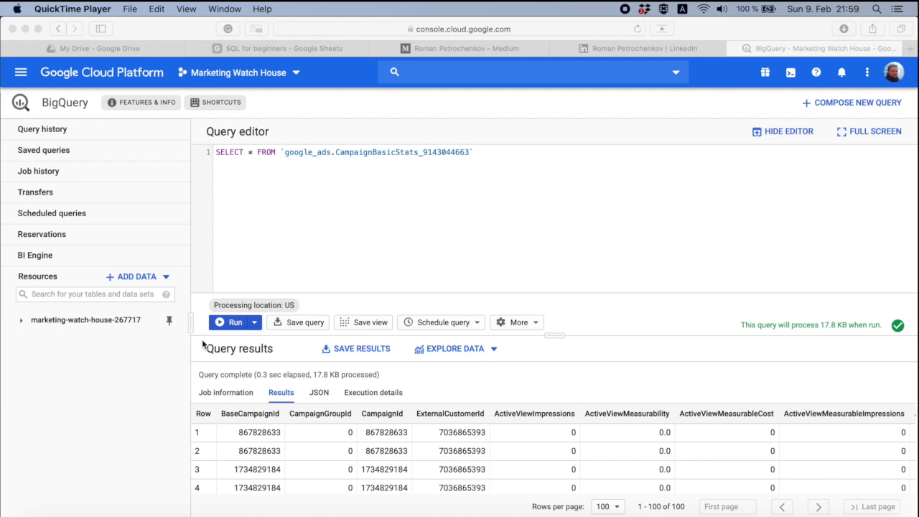
mouse_move(127, 195)
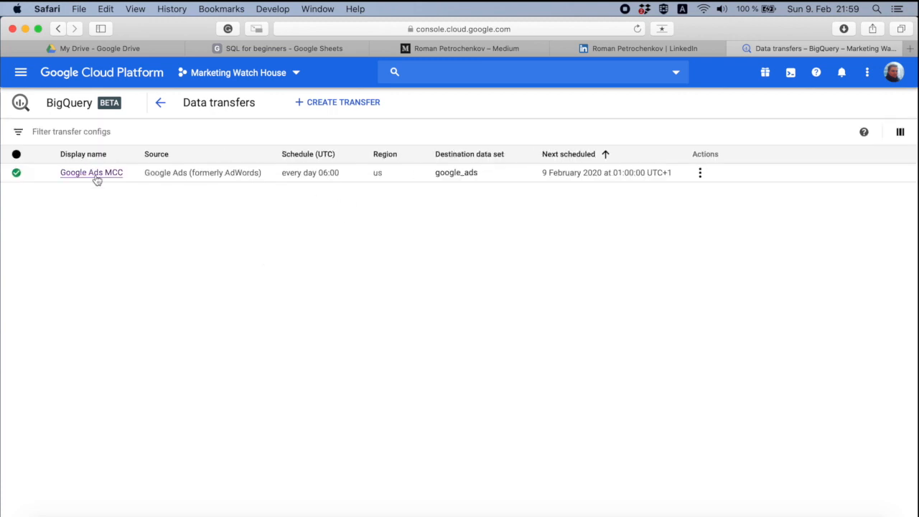
- Open the Google Ads MCC transfer from the Data transfers list to see its run history
click(92, 173)
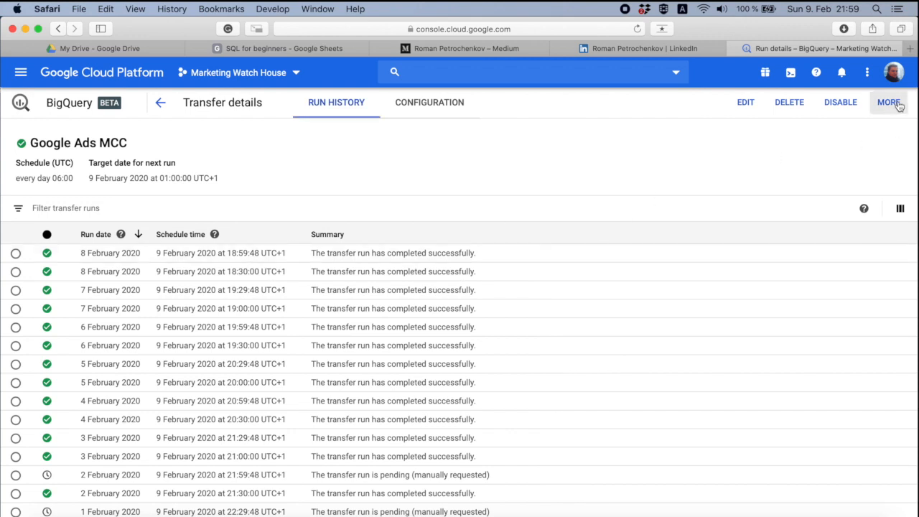
click(889, 102)
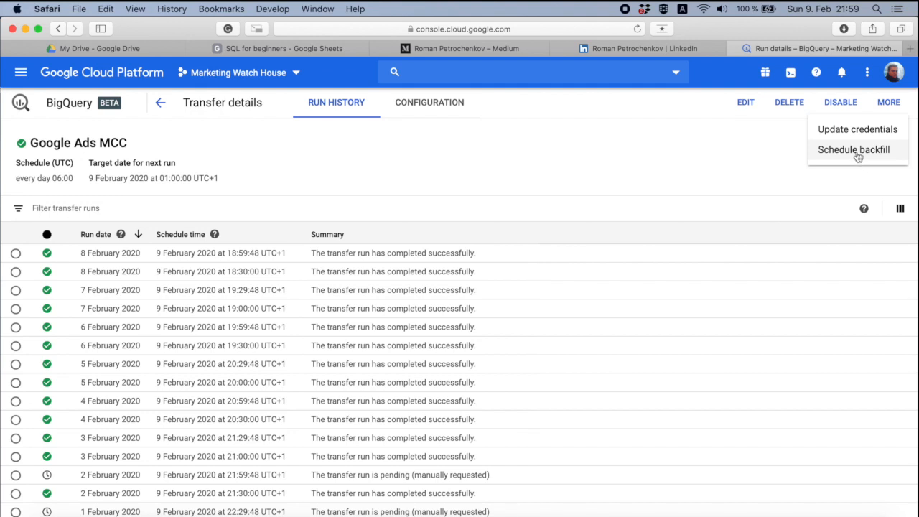
click(853, 150)
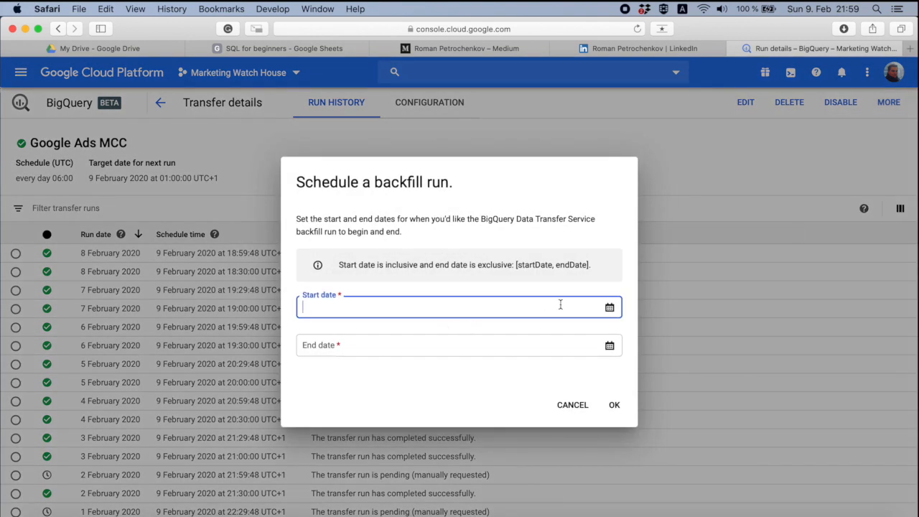
click(609, 307)
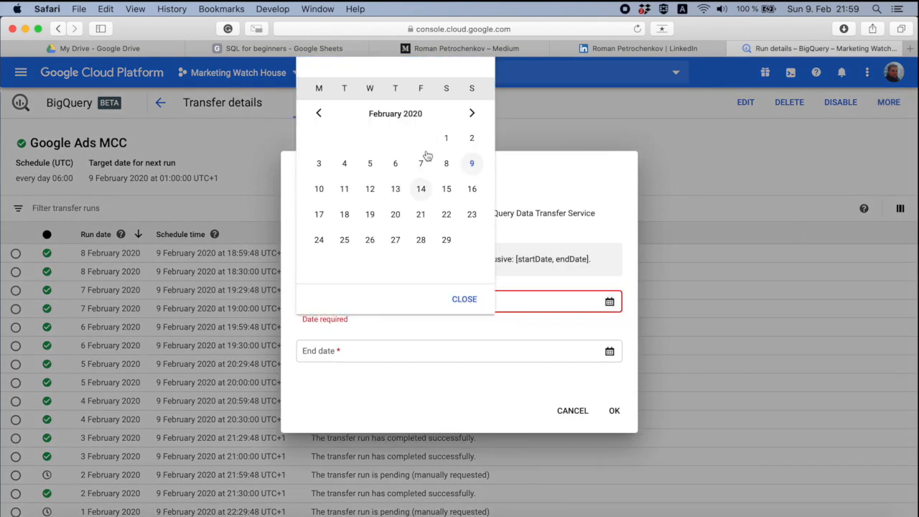
click(319, 112)
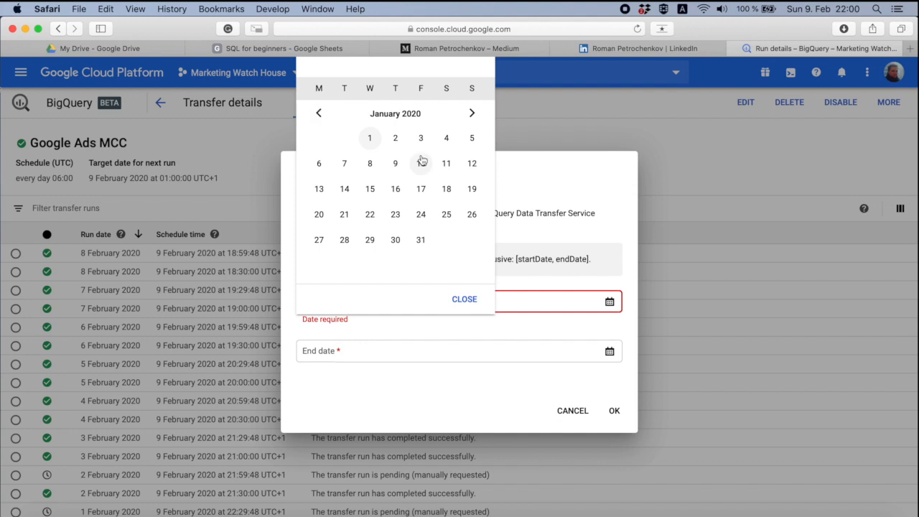
mouse_move(402, 123)
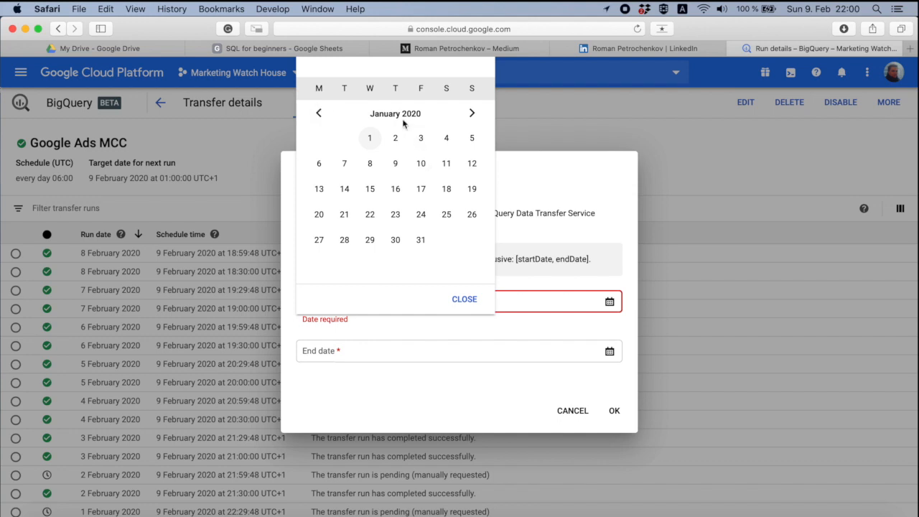
click(464, 300)
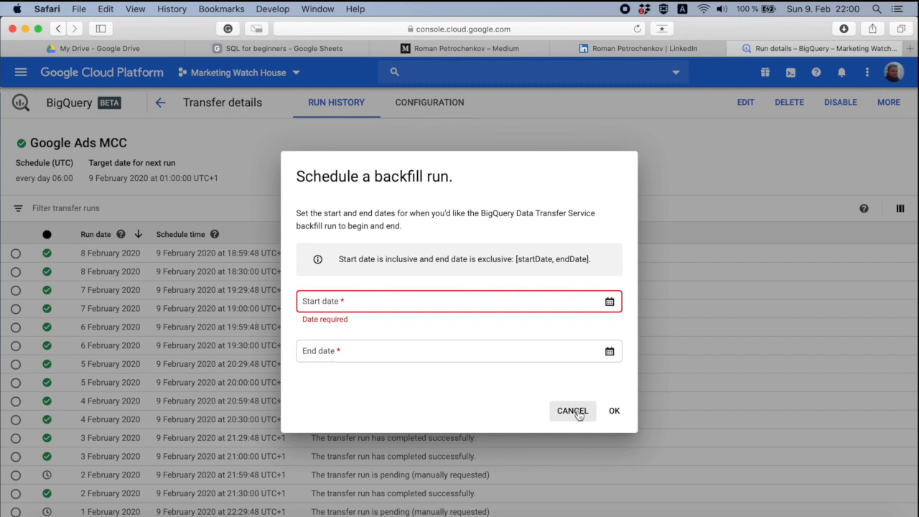
click(571, 410)
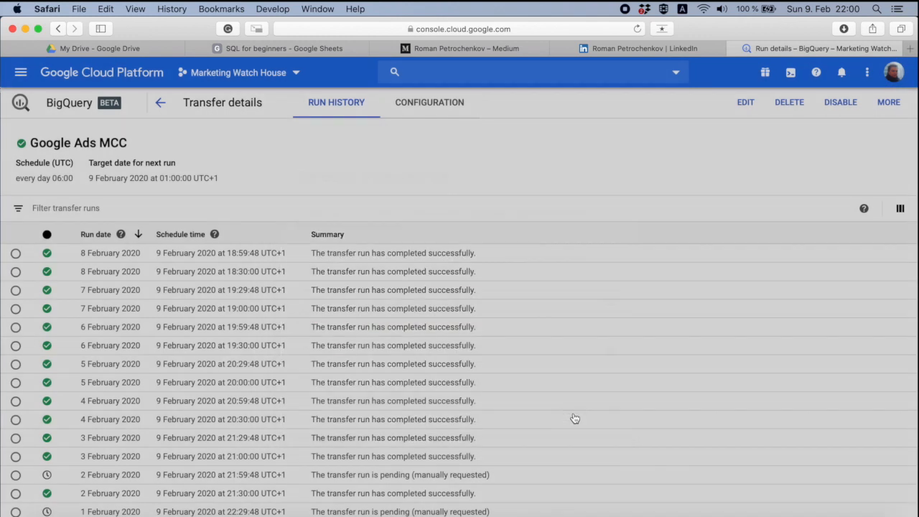
scroll(down, 3)
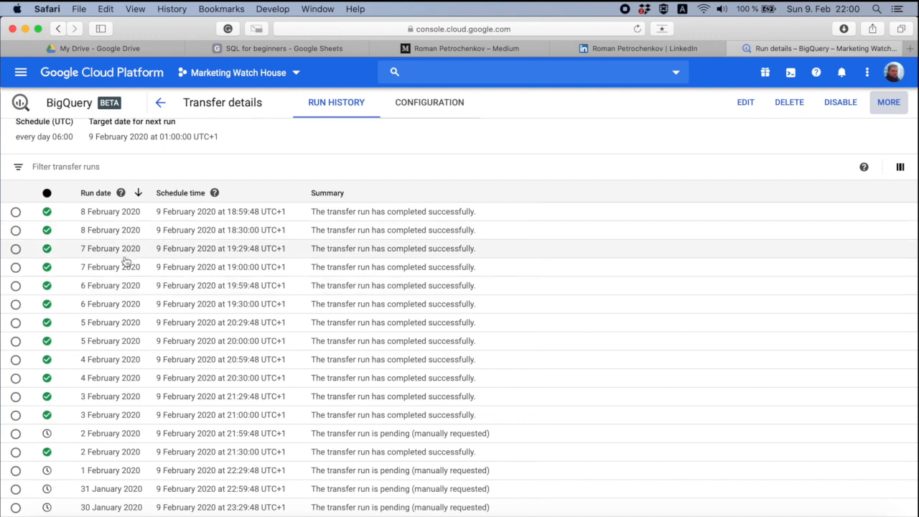
mouse_move(124, 266)
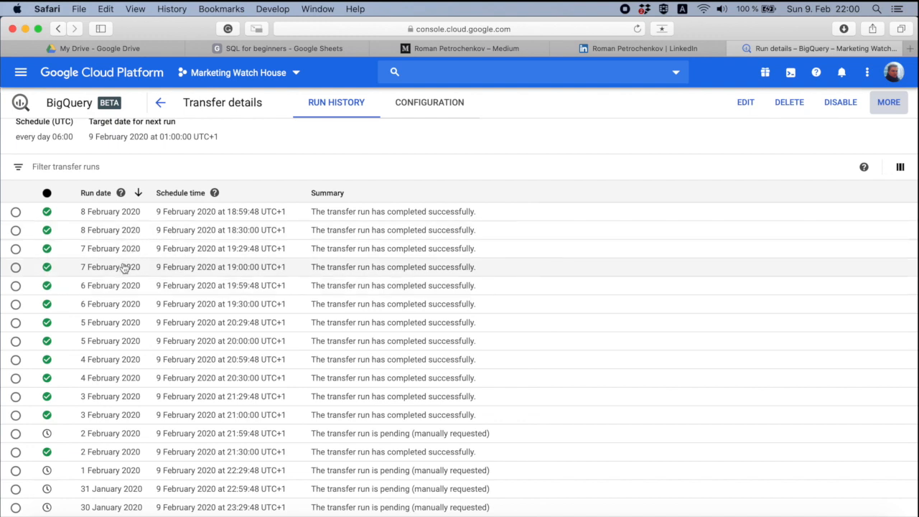
scroll(down, 3)
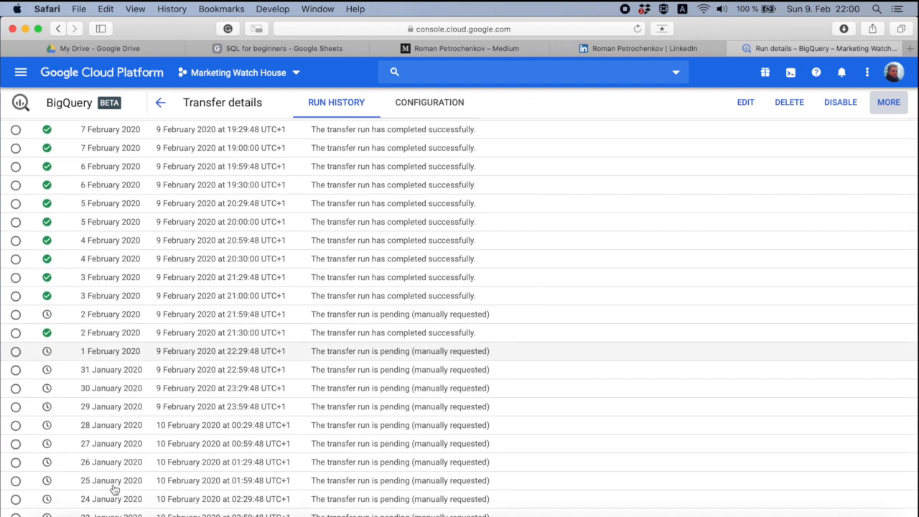
scroll(down, 3)
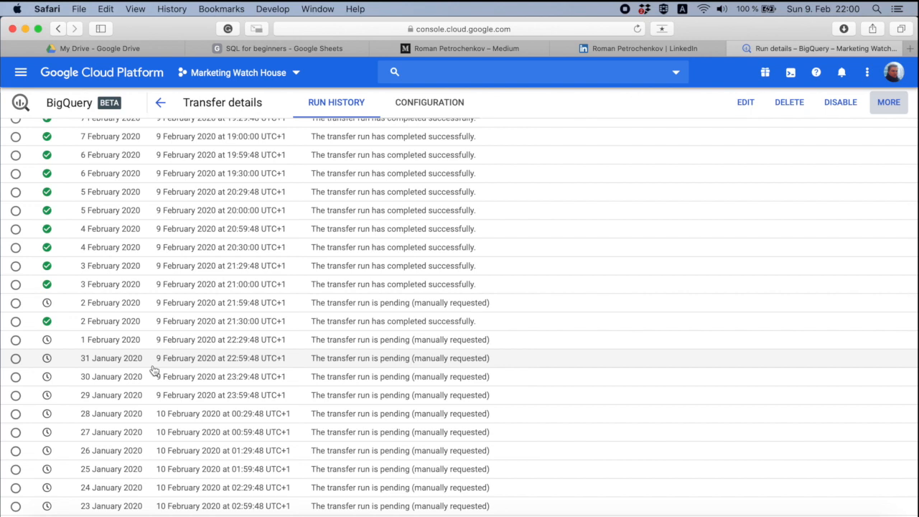
mouse_move(260, 358)
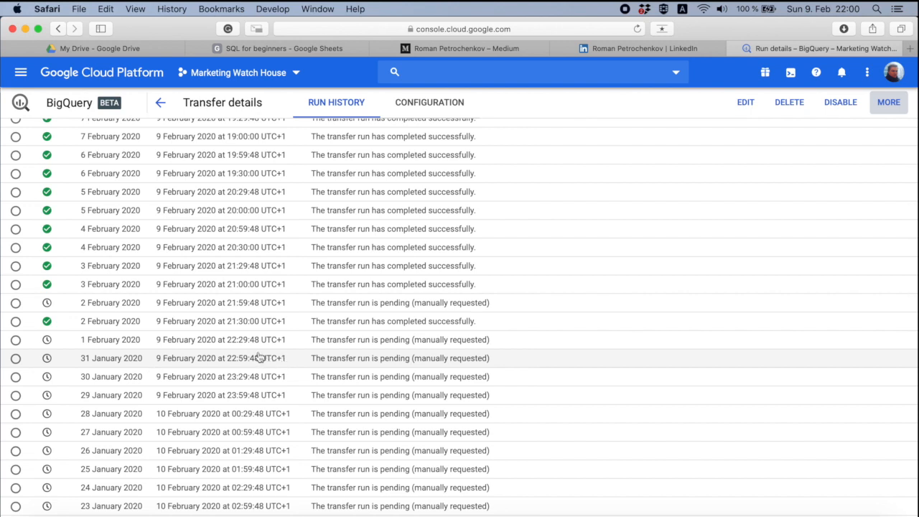
mouse_move(246, 349)
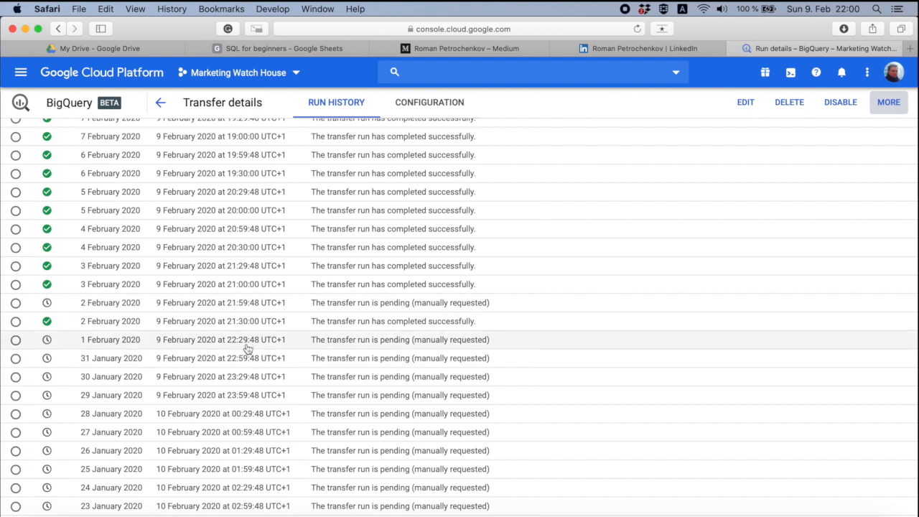
mouse_move(261, 360)
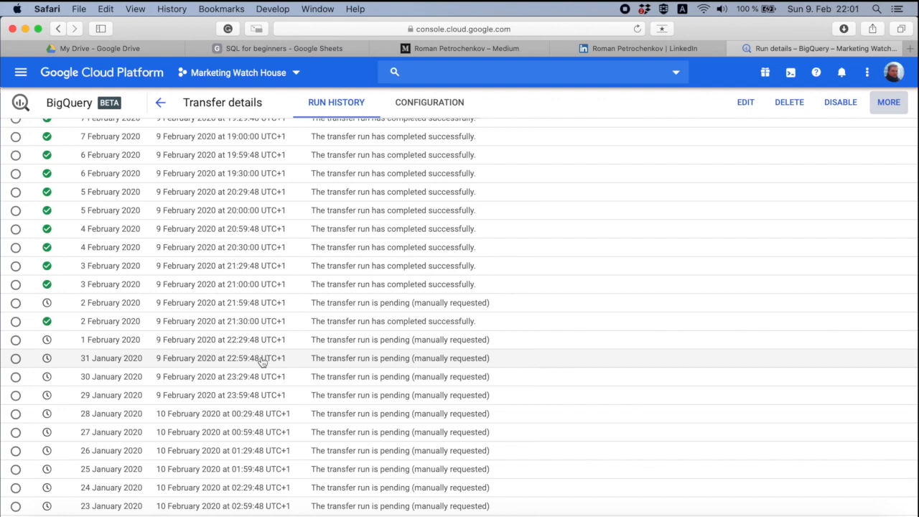
mouse_move(161, 102)
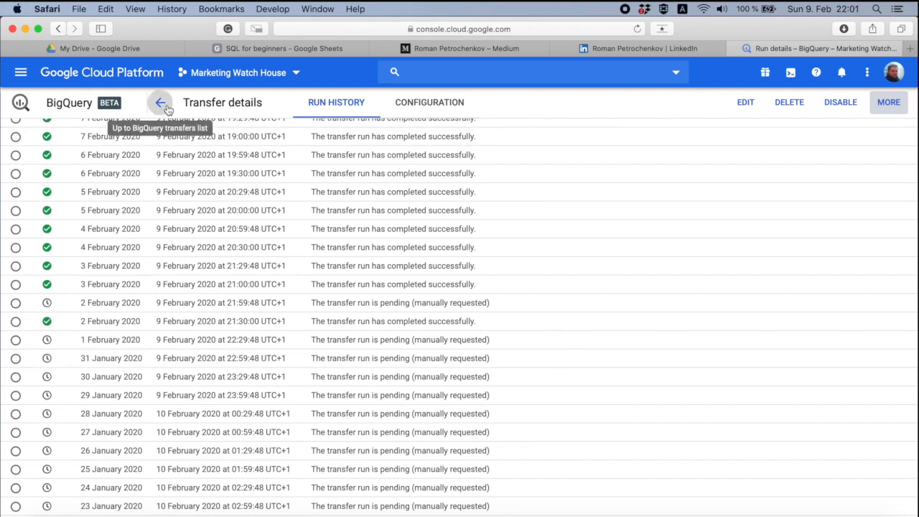
- Navigate back from the transfer details to the query editor and begin editing the query
click(161, 102)
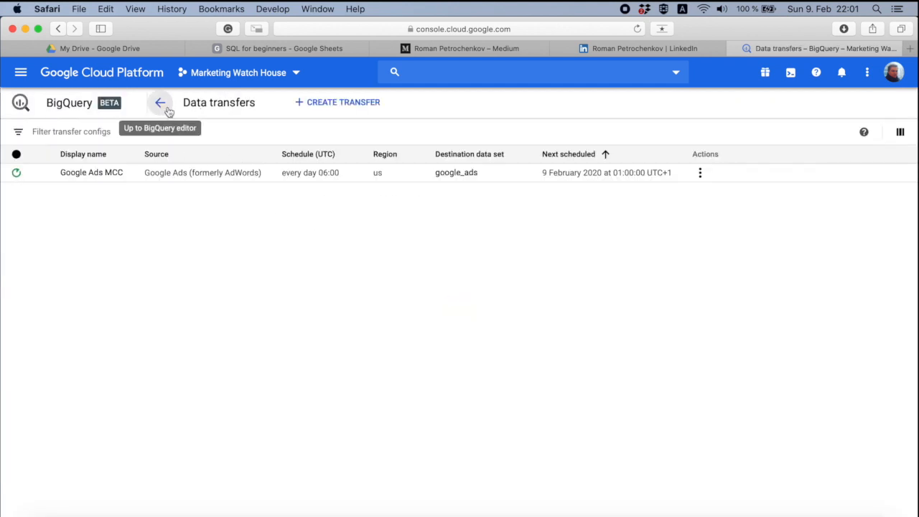
click(160, 102)
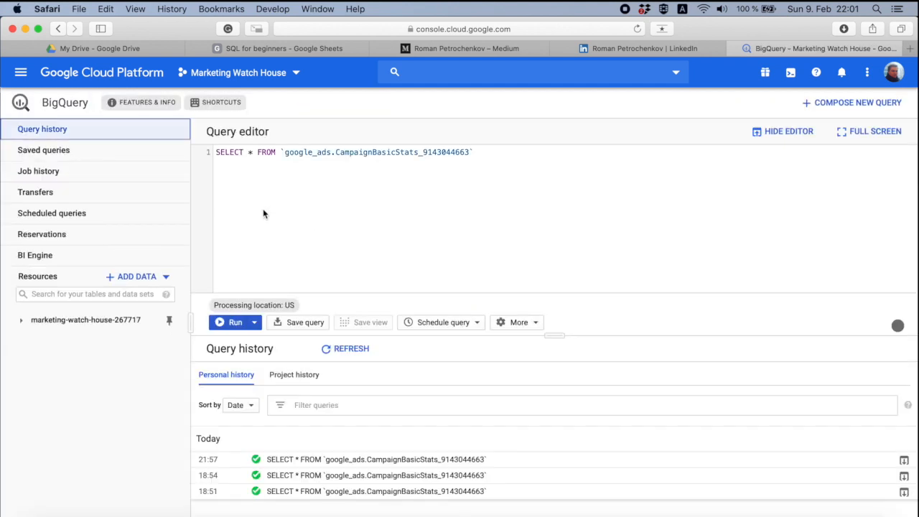
click(231, 321)
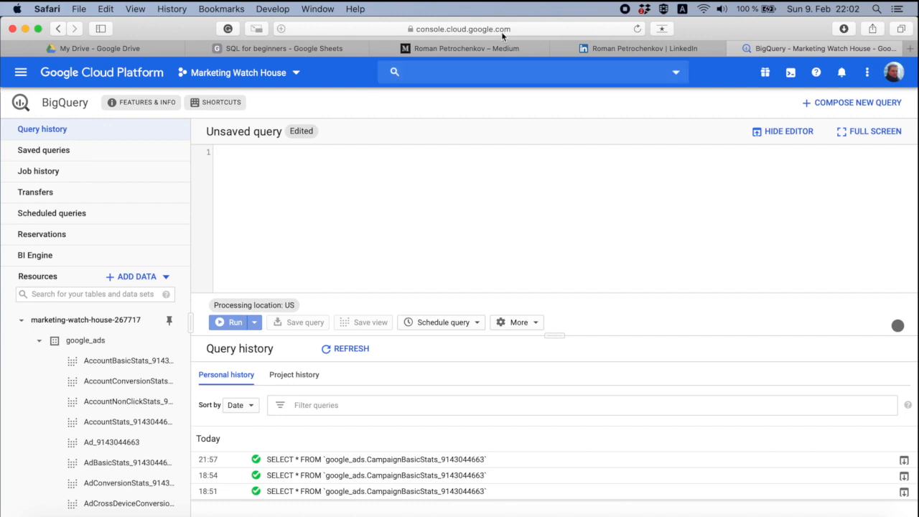
click(503, 72)
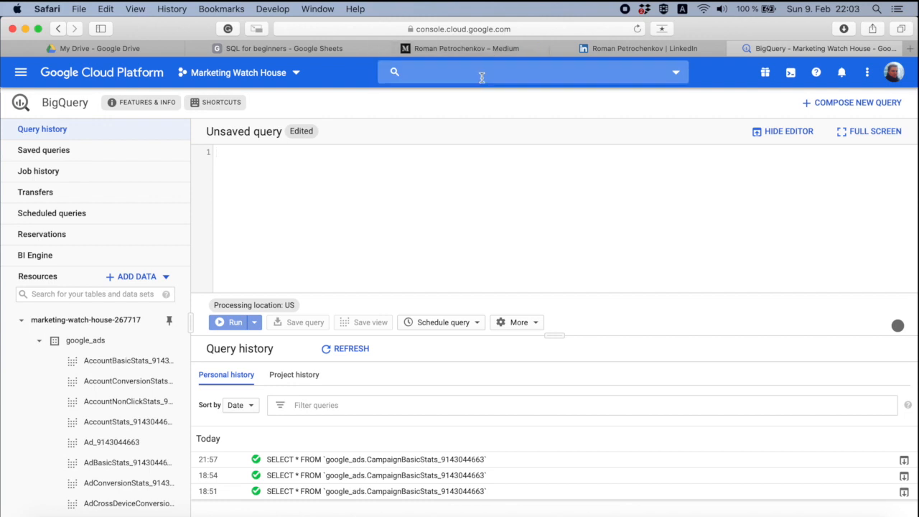
text(bigquery)
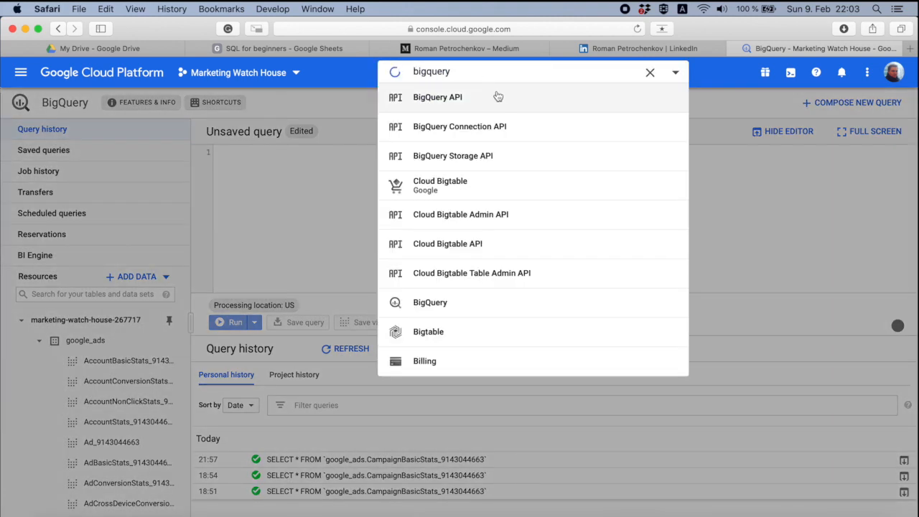
click(649, 72)
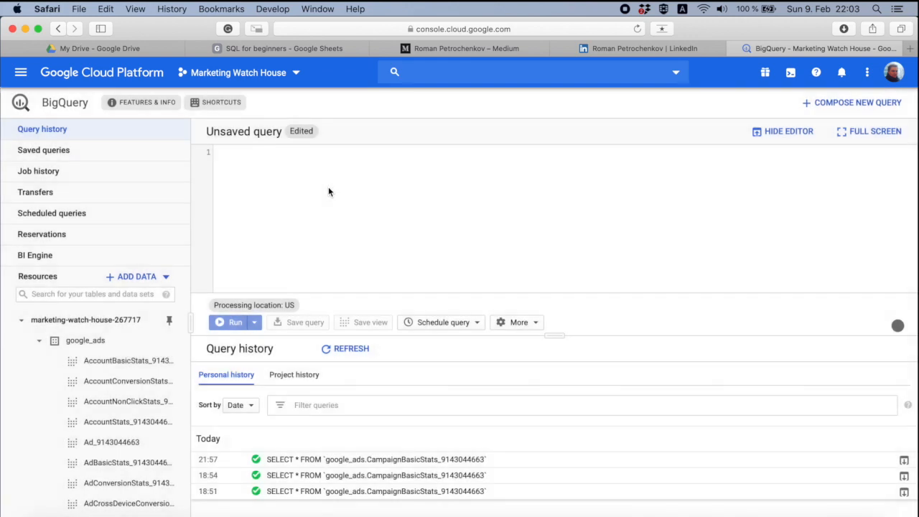
mouse_move(309, 178)
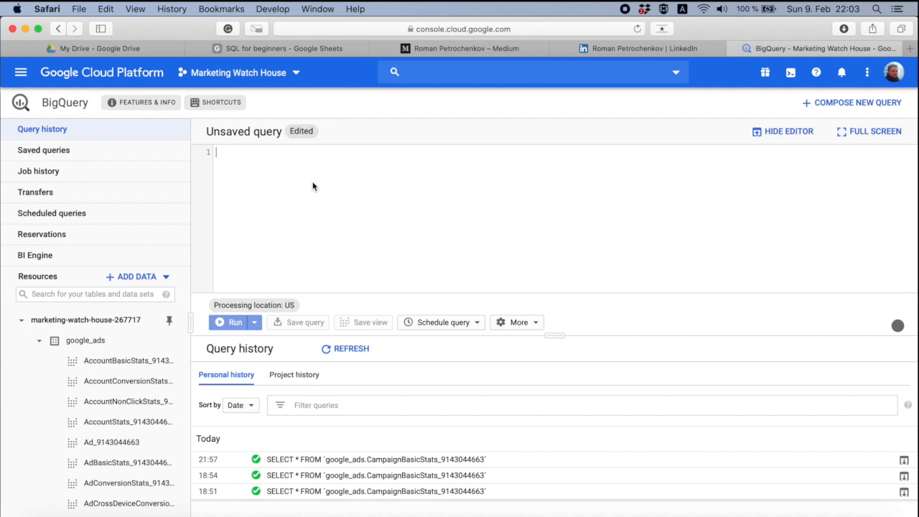
scroll(down, 3)
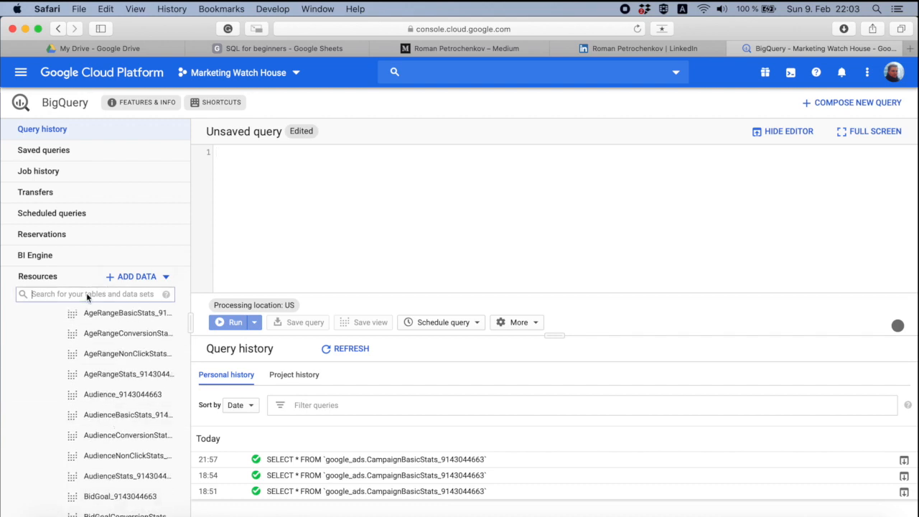
text(C)
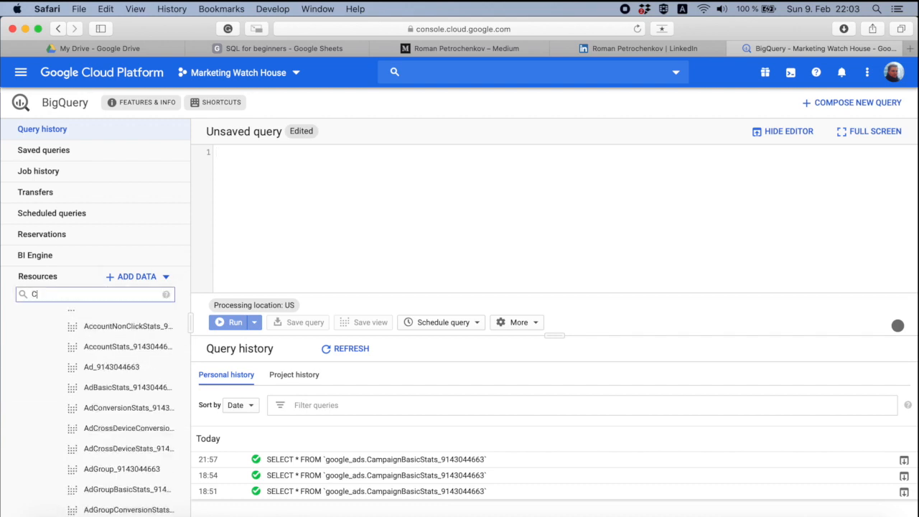
text(ampa)
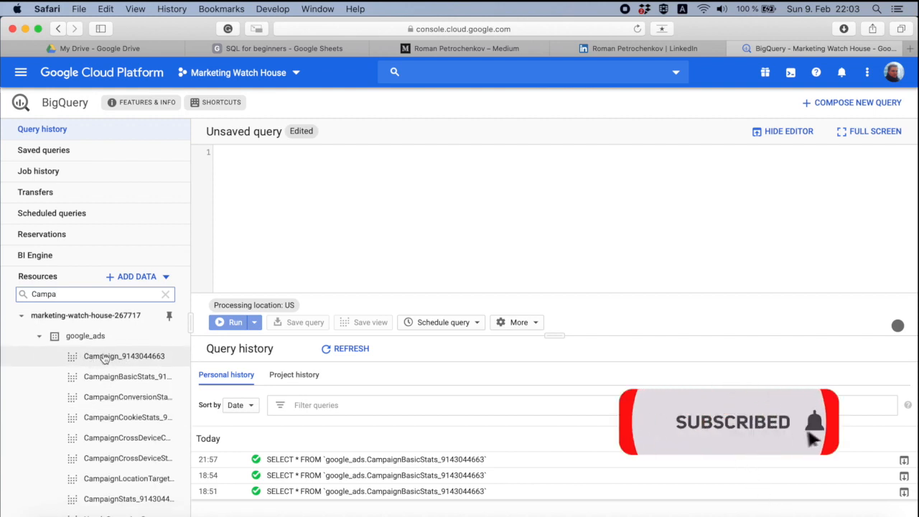
click(123, 356)
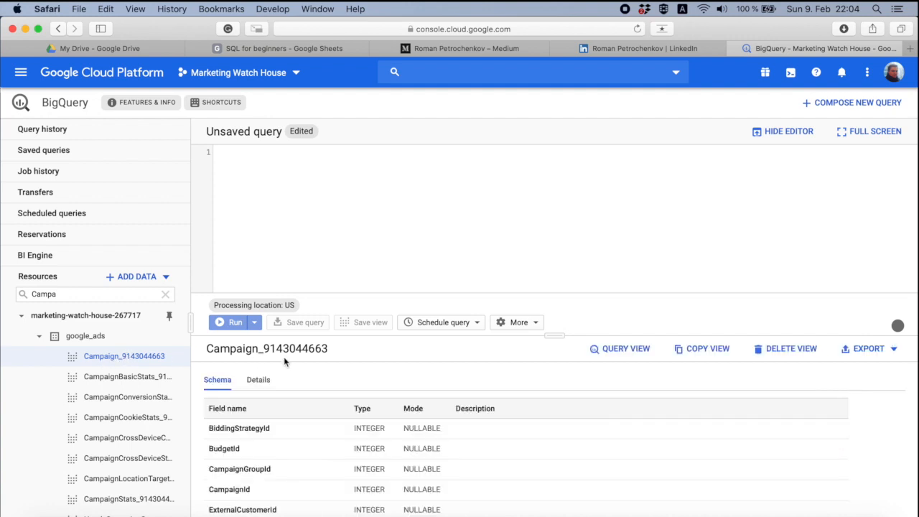
double_click(294, 349)
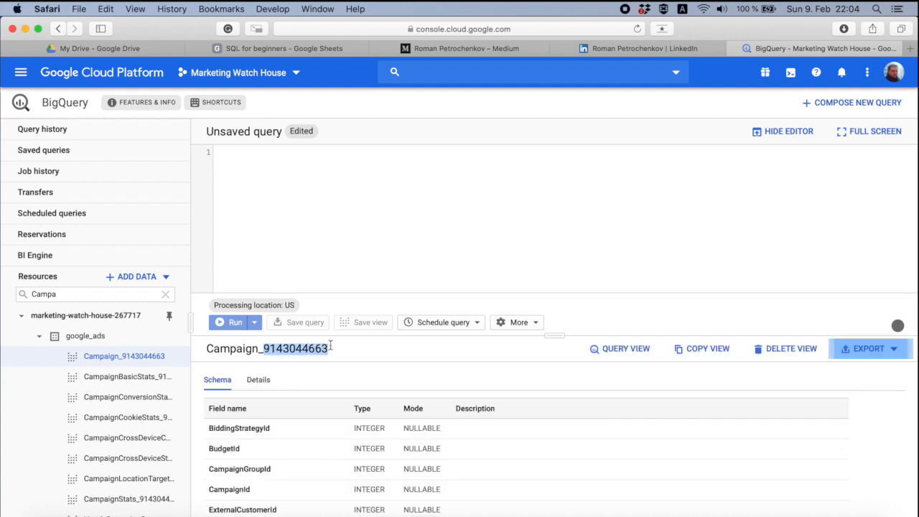
mouse_move(264, 393)
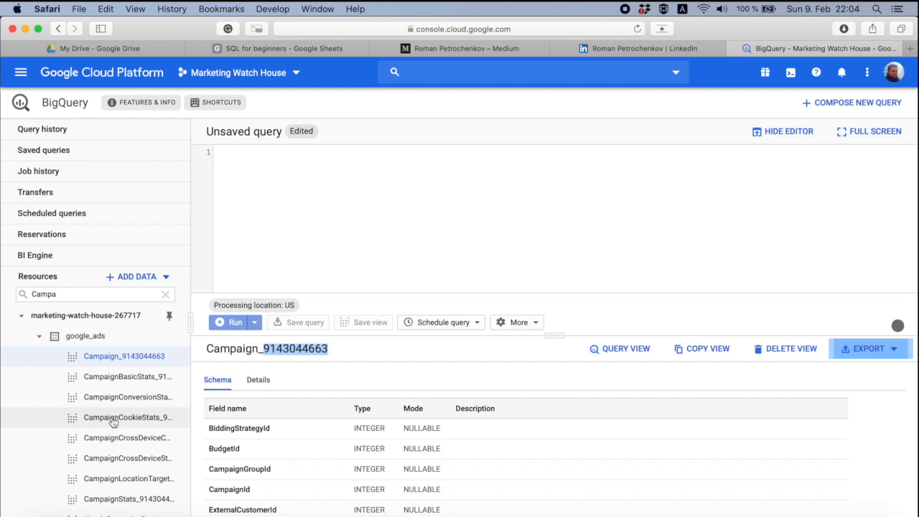
click(127, 392)
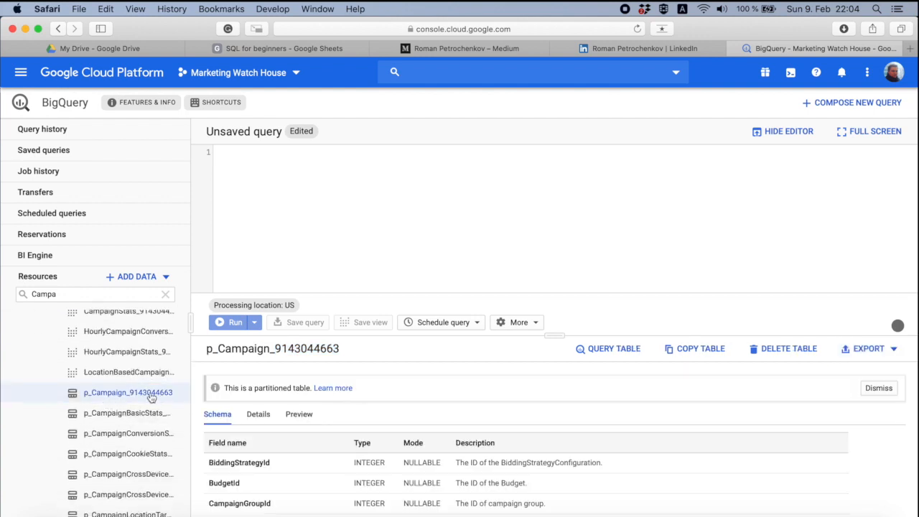
- Select the table name, dismiss the partition notice, and scroll through the schema's campaign fields
double_click(305, 349)
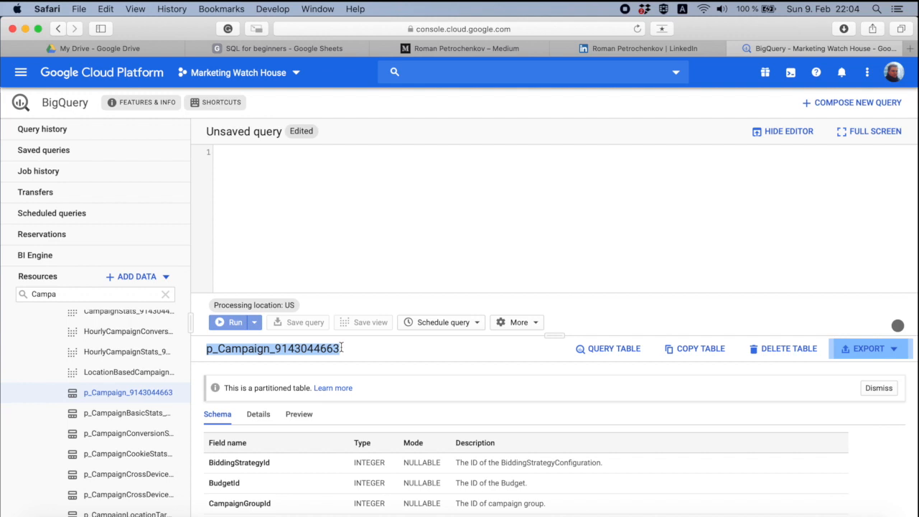
click(878, 388)
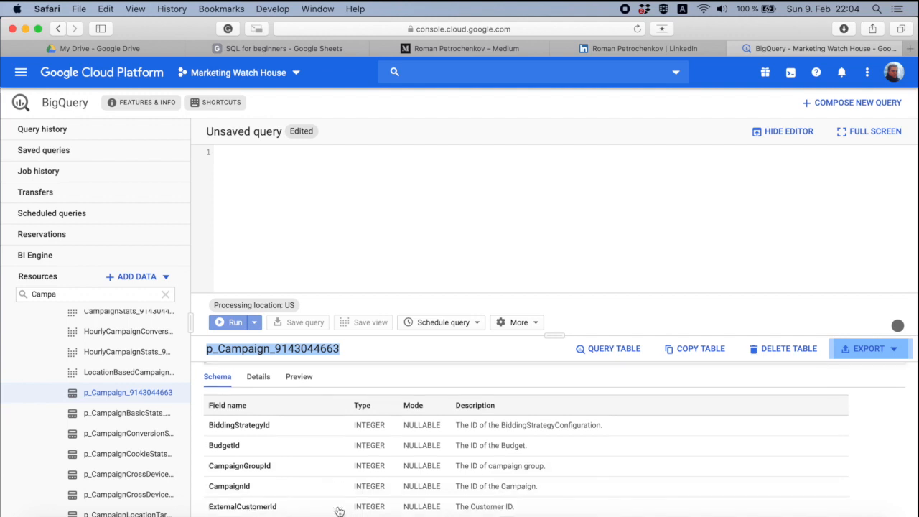
scroll(down, 3)
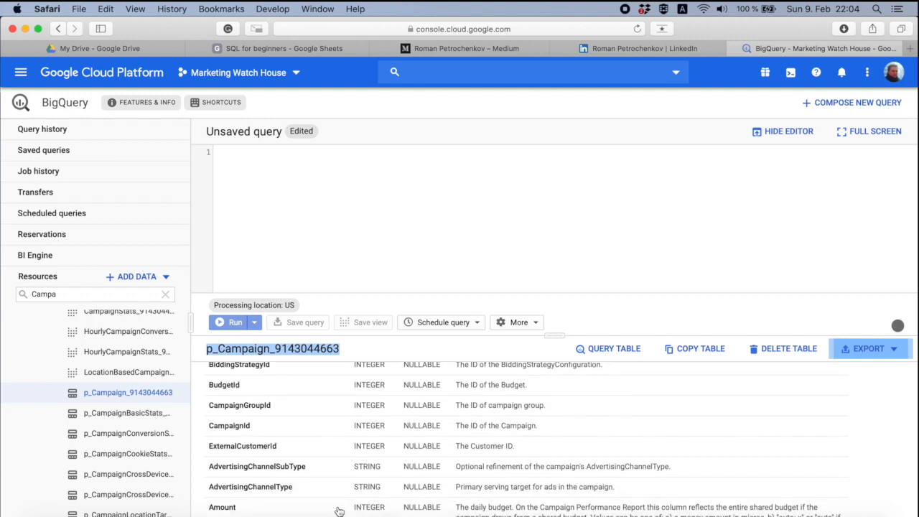
mouse_move(251, 422)
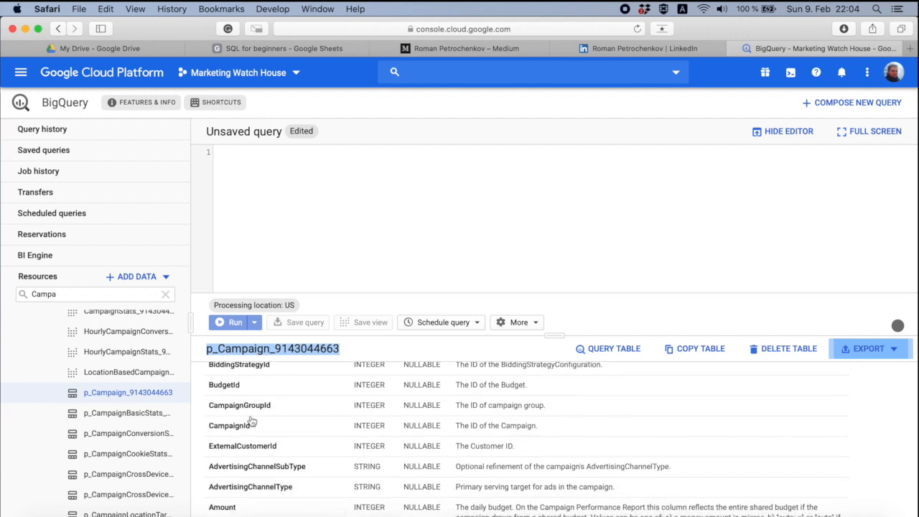
scroll(down, 3)
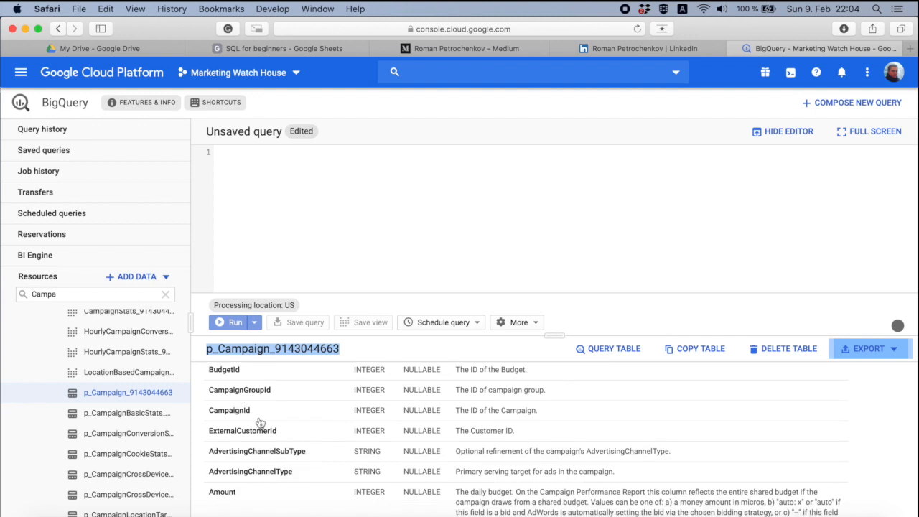
scroll(down, 3)
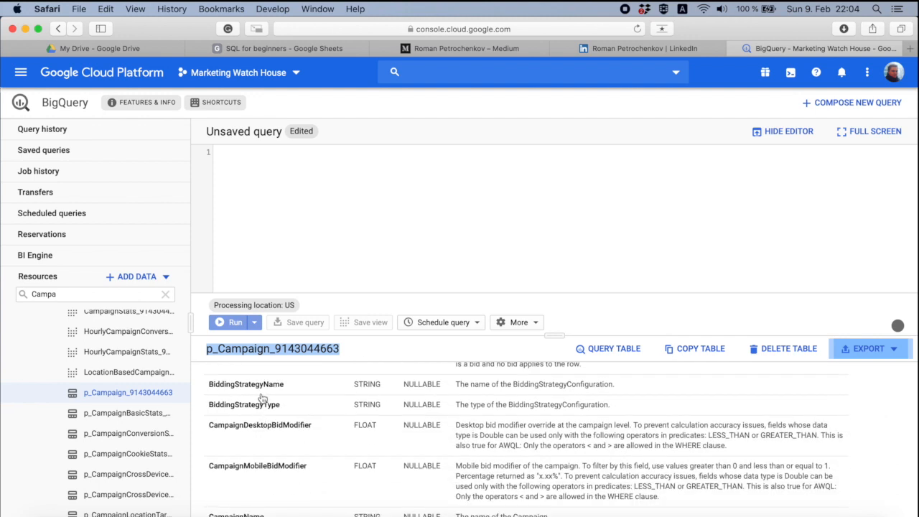
scroll(down, 3)
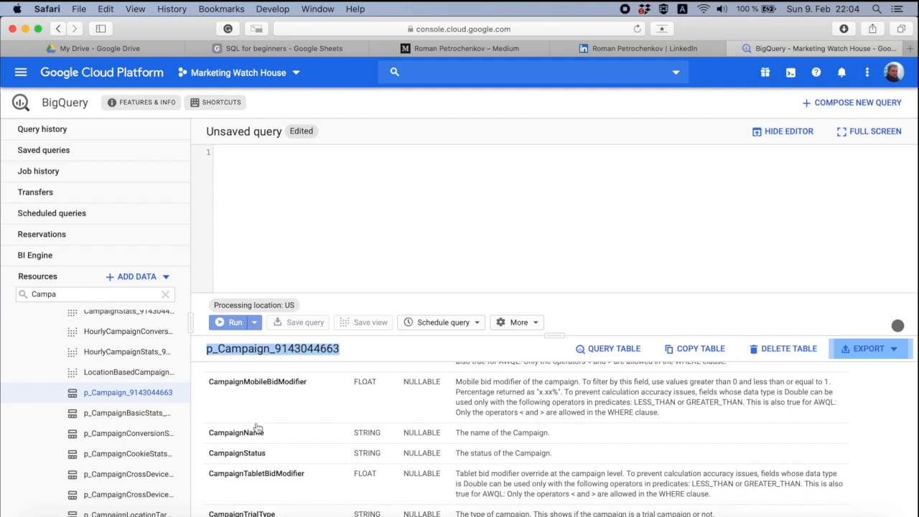
scroll(down, 3)
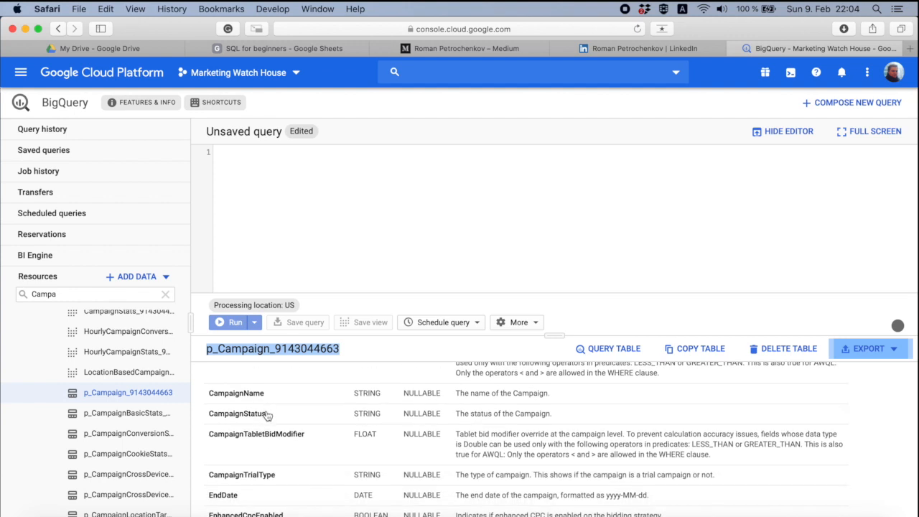
text(s)
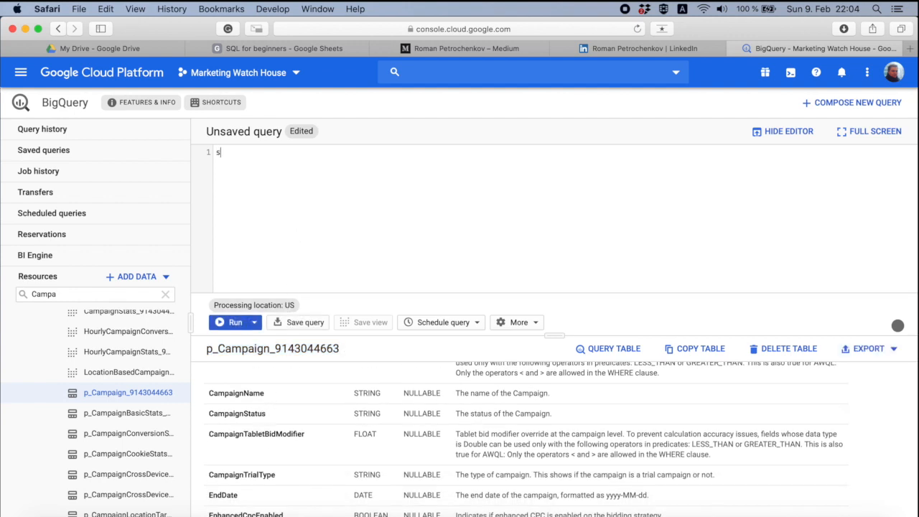
text(ELE)
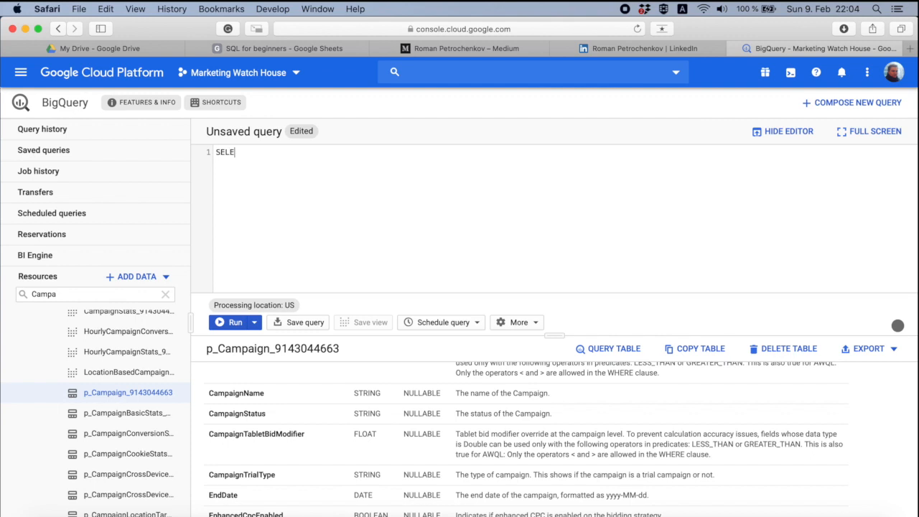
text(CT *)
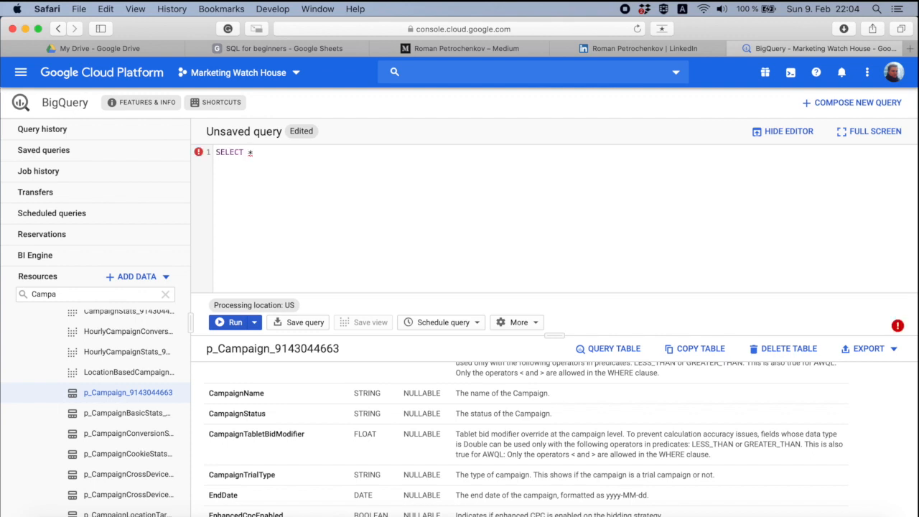
text(FROM)
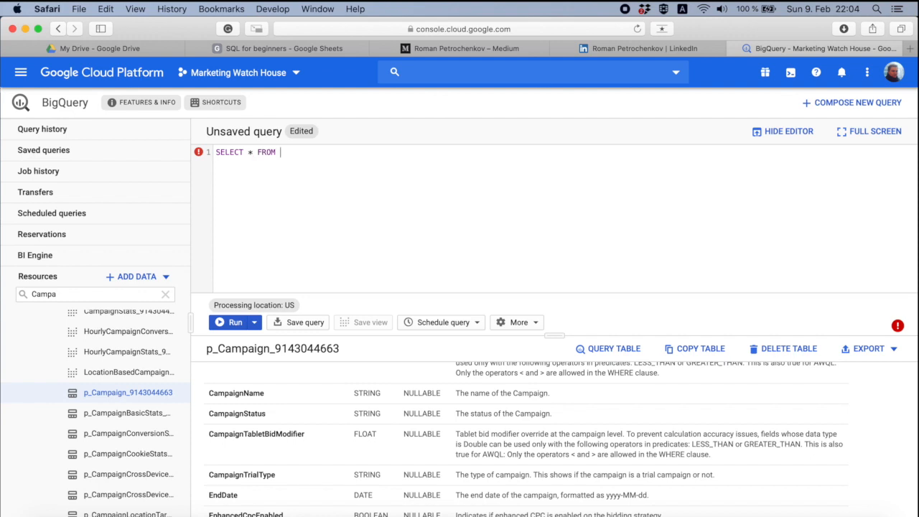
text(goog)
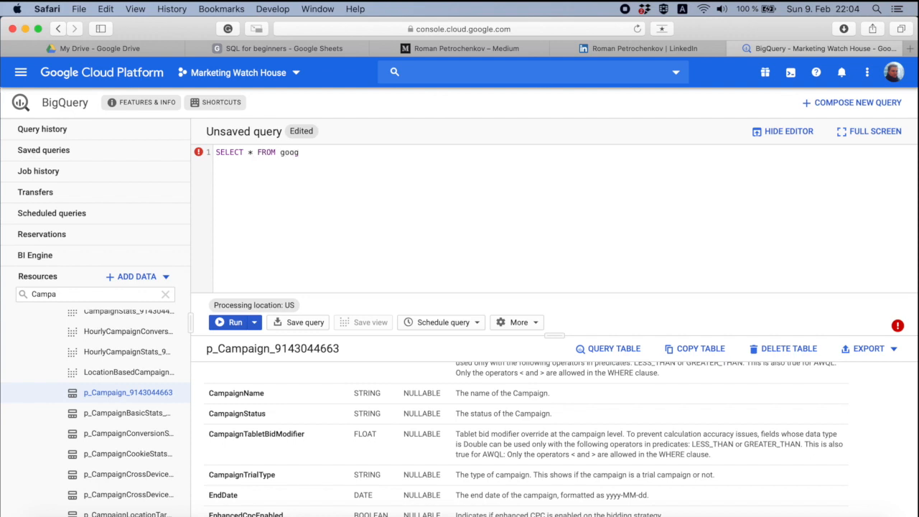
text(`google_ads.Ca)
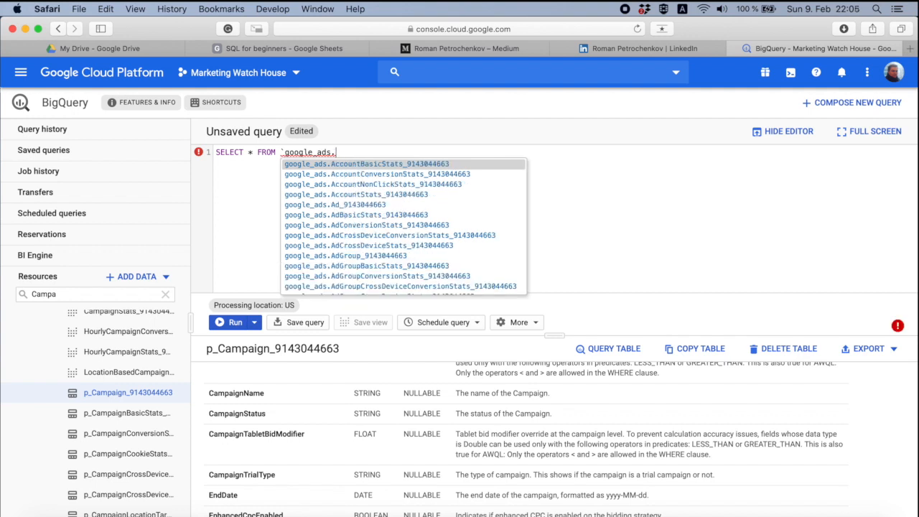
text(p_Campaign_9143044663)
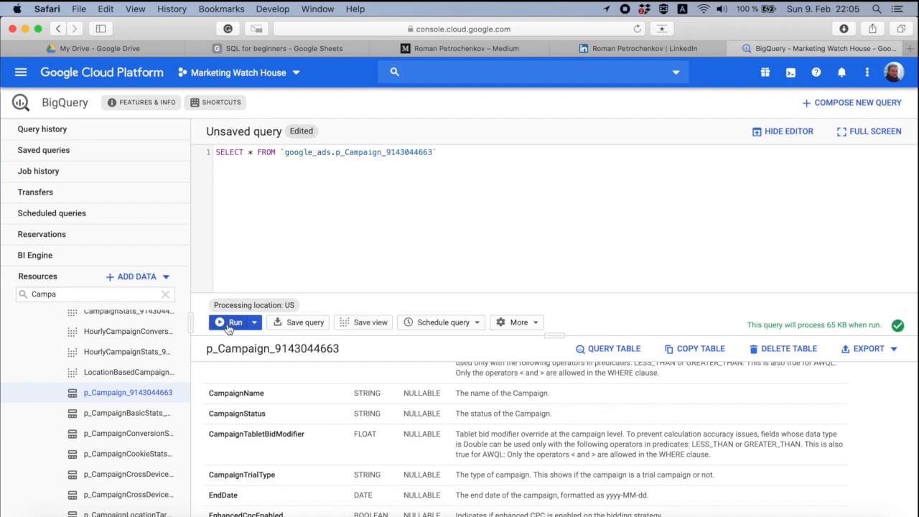
click(231, 321)
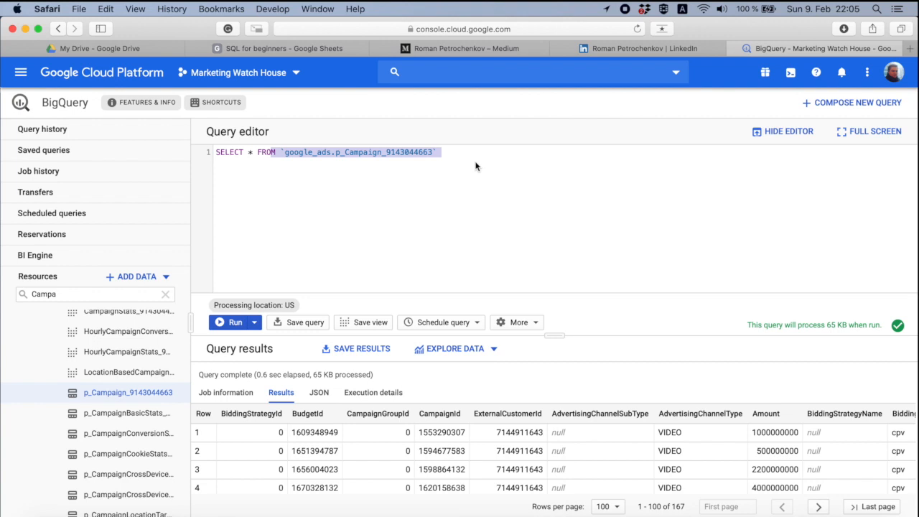
mouse_move(526, 480)
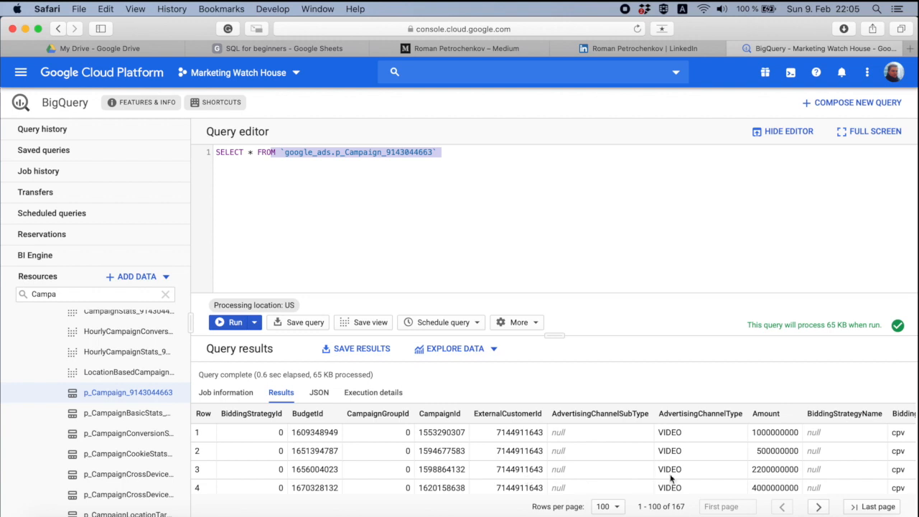
mouse_move(715, 415)
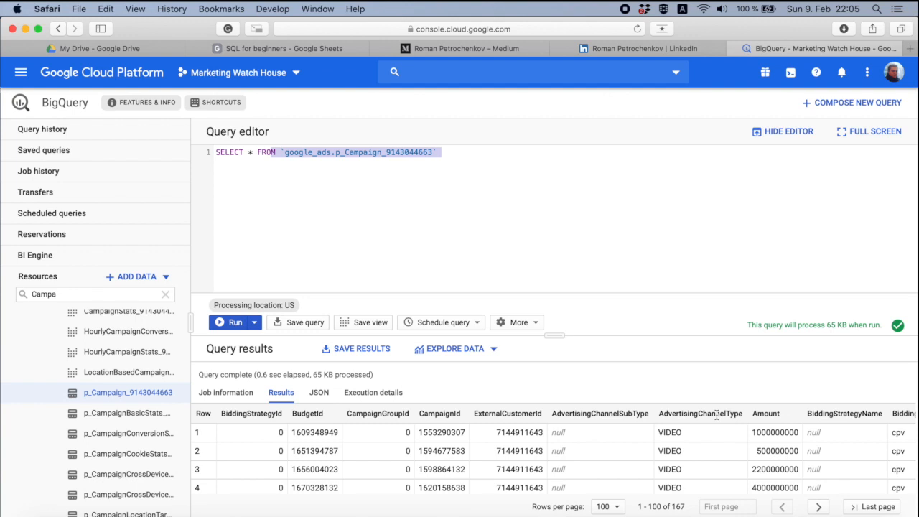
mouse_move(822, 324)
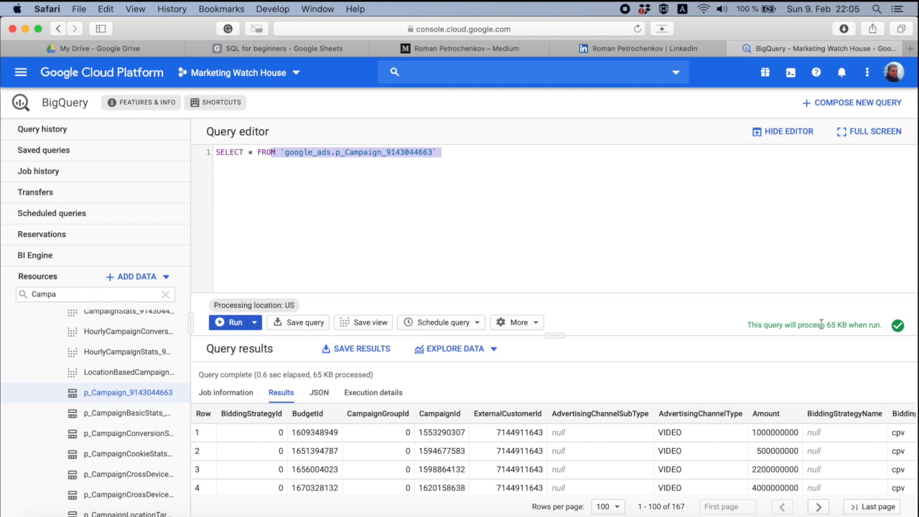
mouse_move(844, 324)
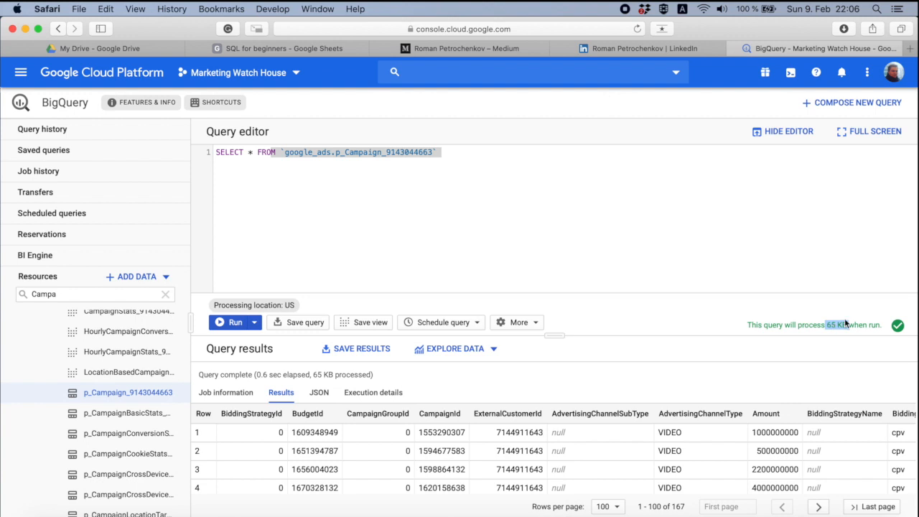
mouse_move(815, 350)
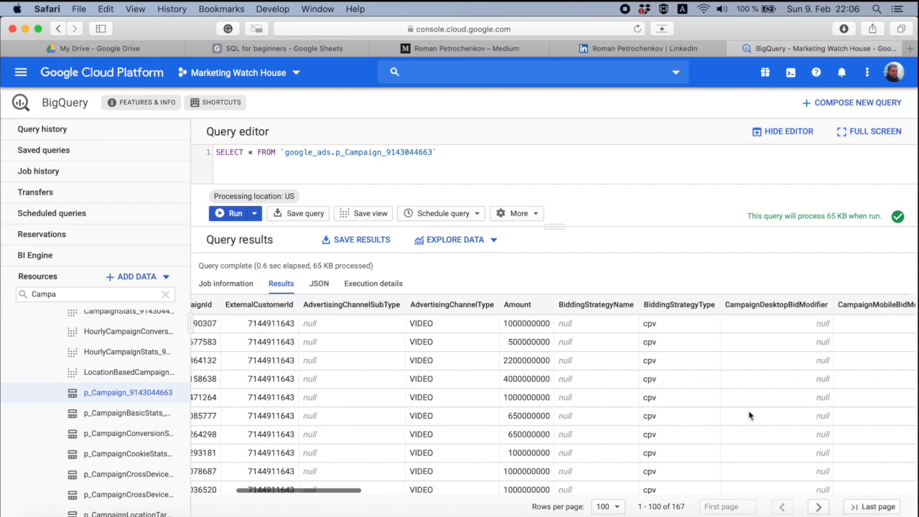
- Load the result rows and highlight campaign status values such as REMOVED
scroll(right, 3)
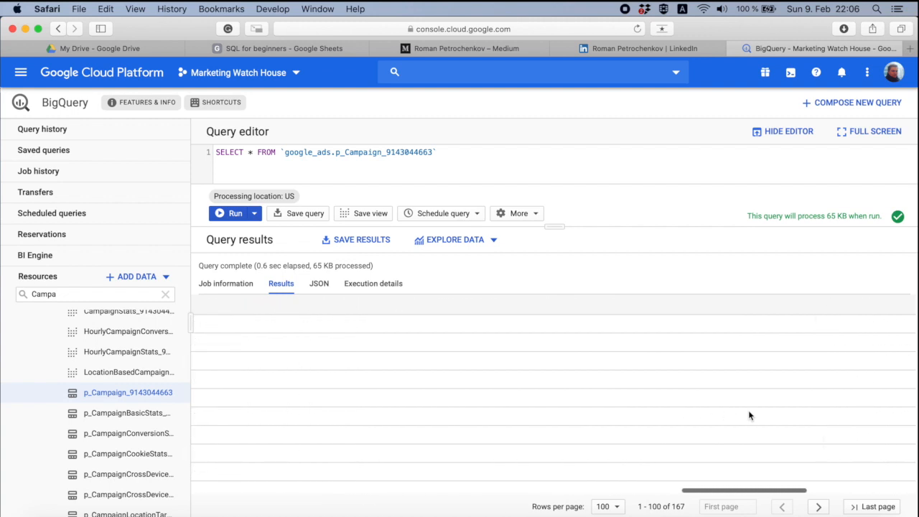
click(235, 212)
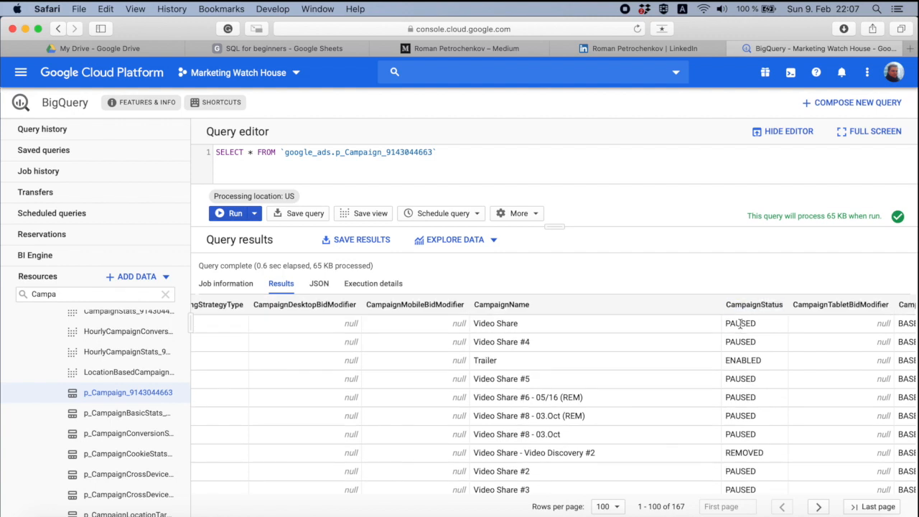
double_click(741, 342)
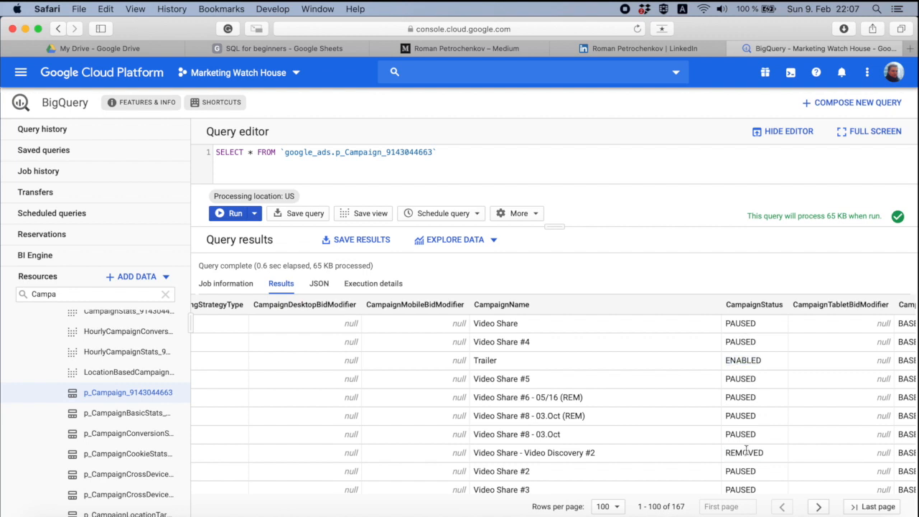
double_click(744, 452)
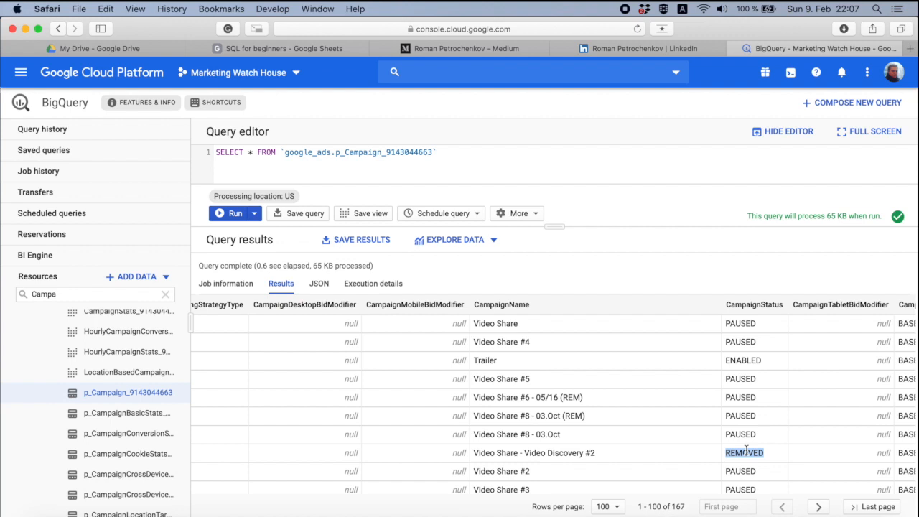
mouse_move(710, 436)
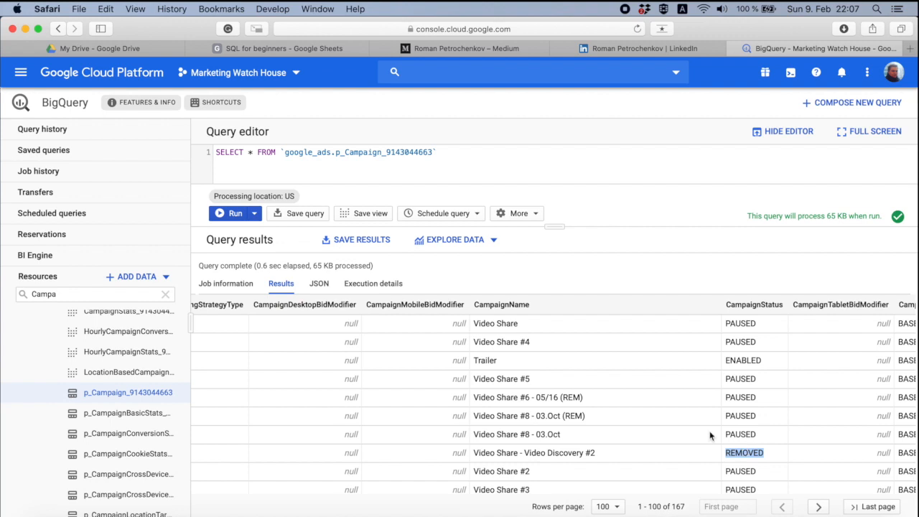
mouse_move(606, 414)
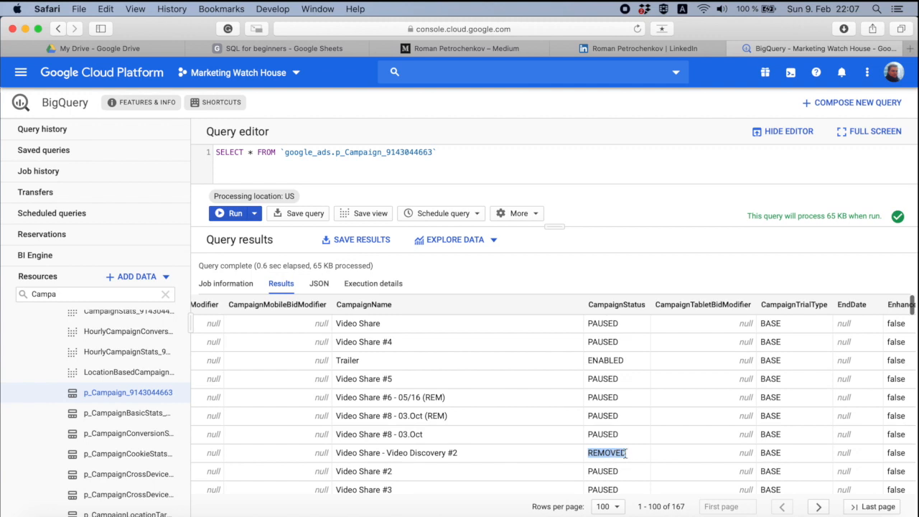
scroll(right, 3)
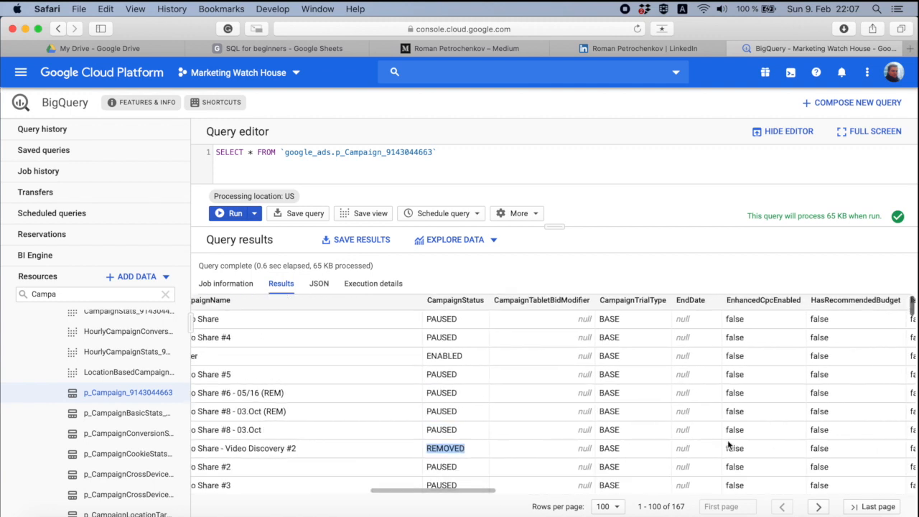
scroll(right, 3)
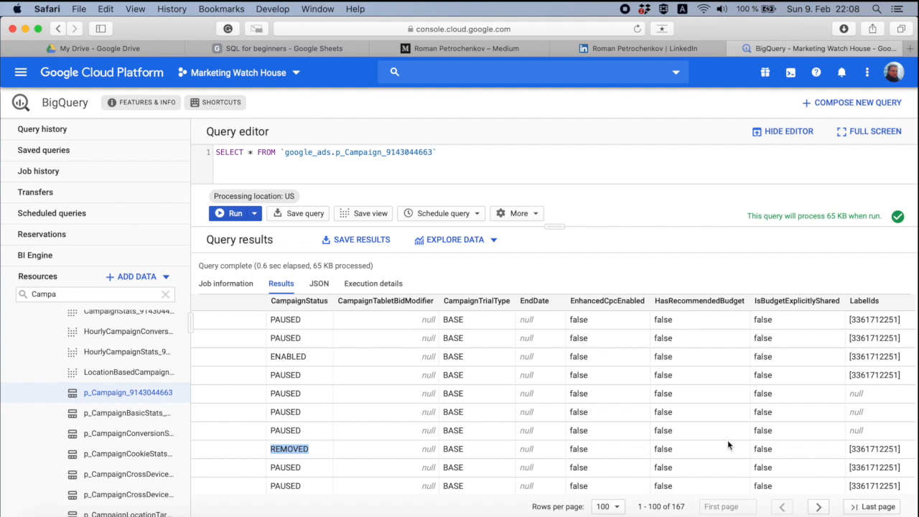
mouse_move(723, 429)
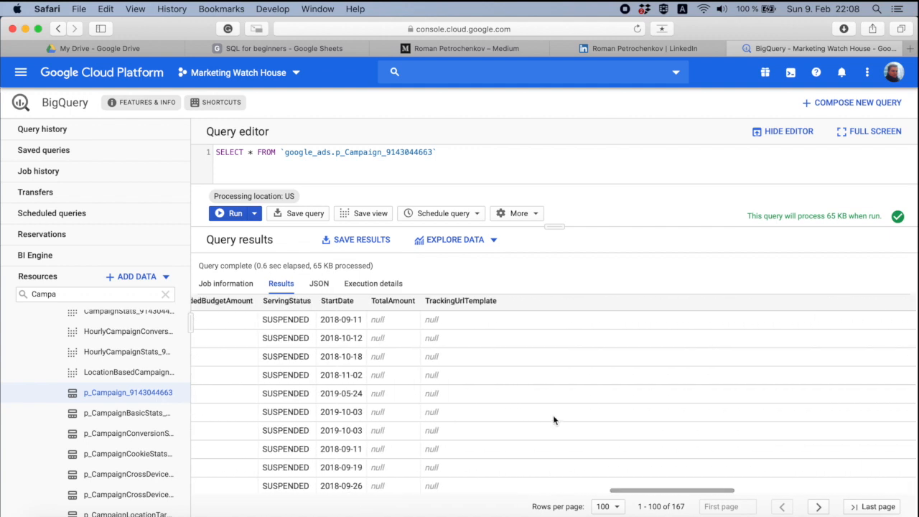
scroll(right, 3)
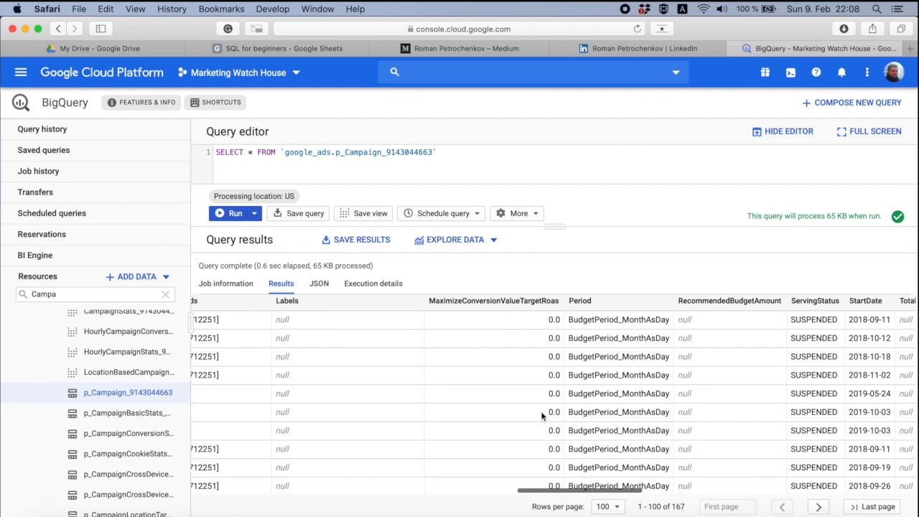
scroll(left, 3)
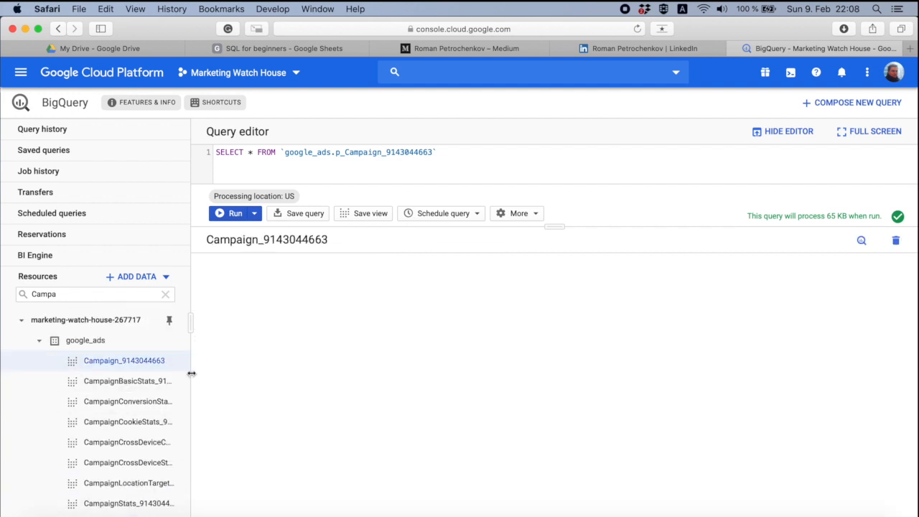
click(124, 360)
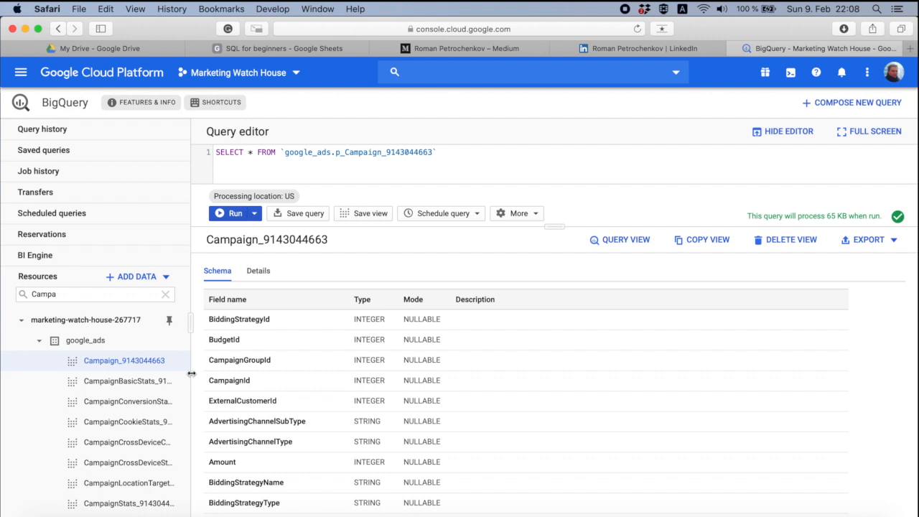
mouse_move(235, 342)
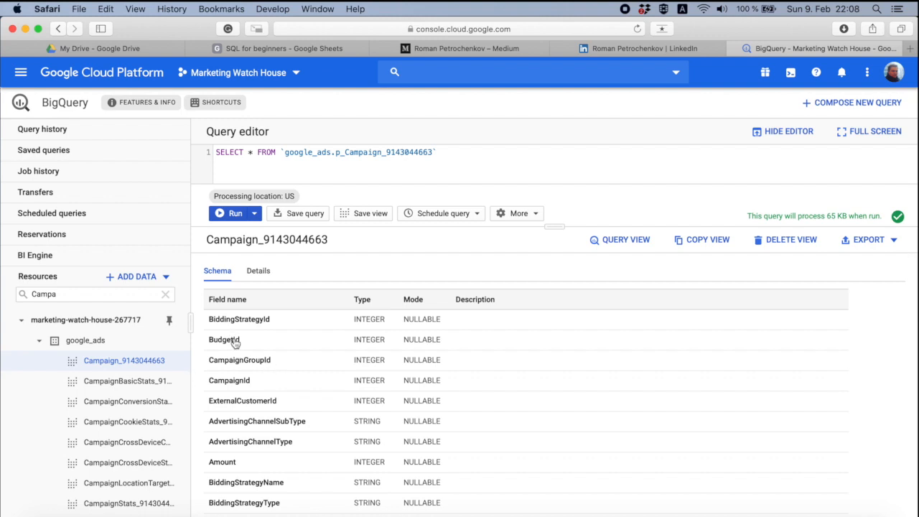
mouse_move(251, 280)
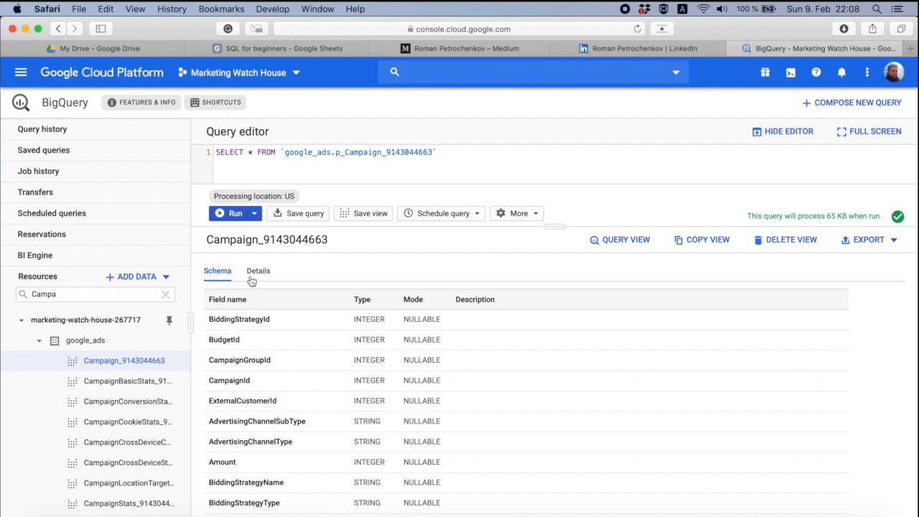
click(259, 270)
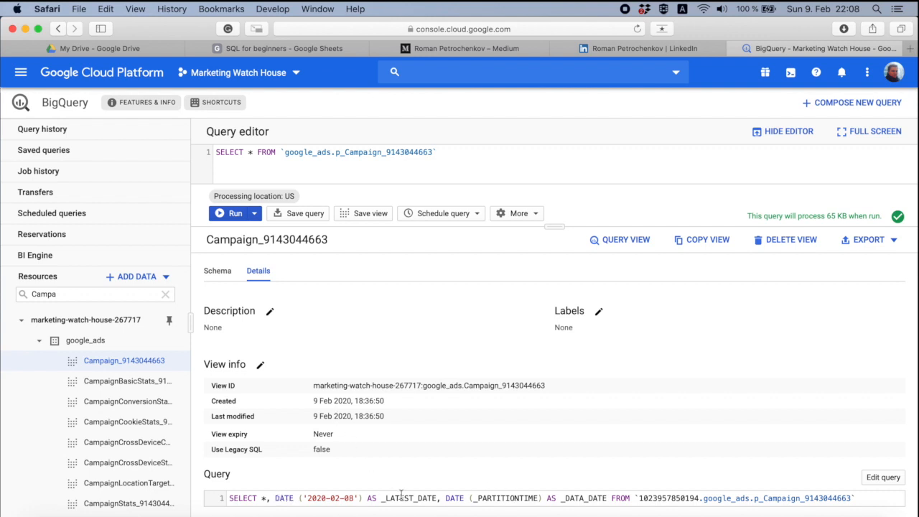
- Highlight the _DATA_DATE alias and the p_Campaign source table in the view's defining query
double_click(583, 496)
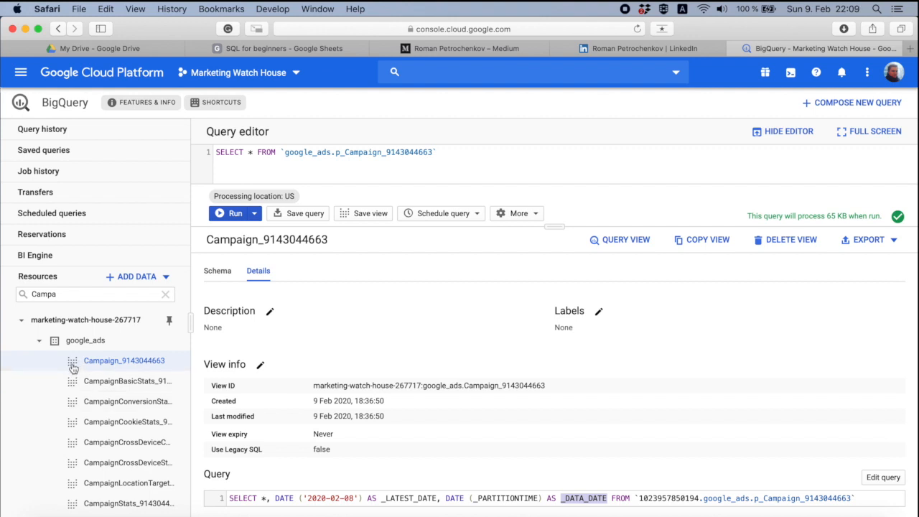
mouse_move(76, 371)
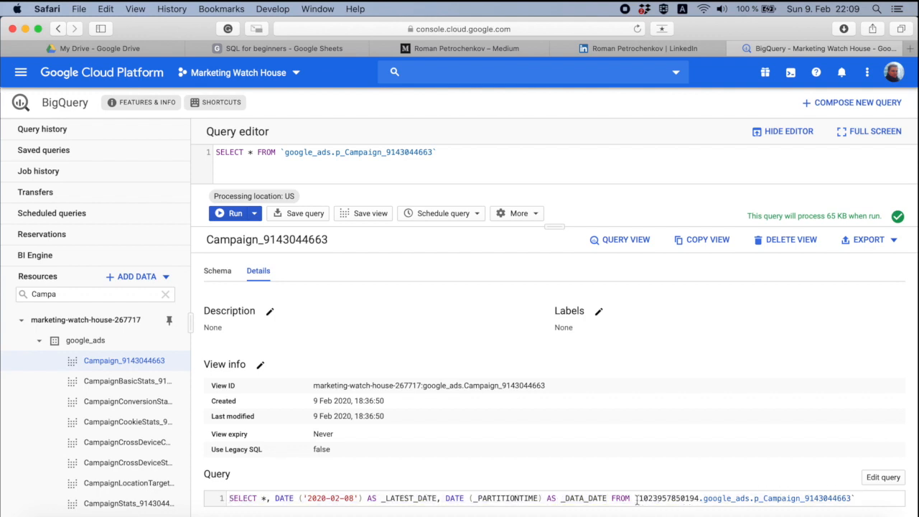
drag(632, 497, 854, 496)
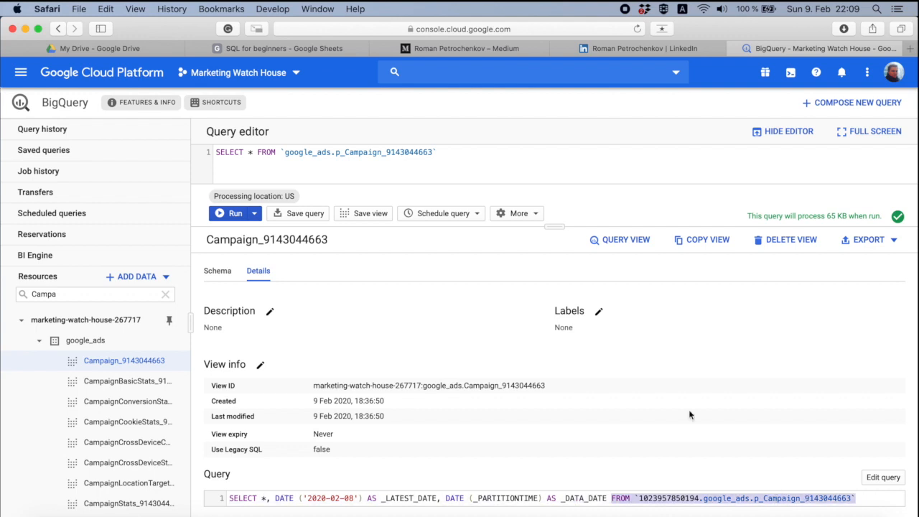
double_click(385, 152)
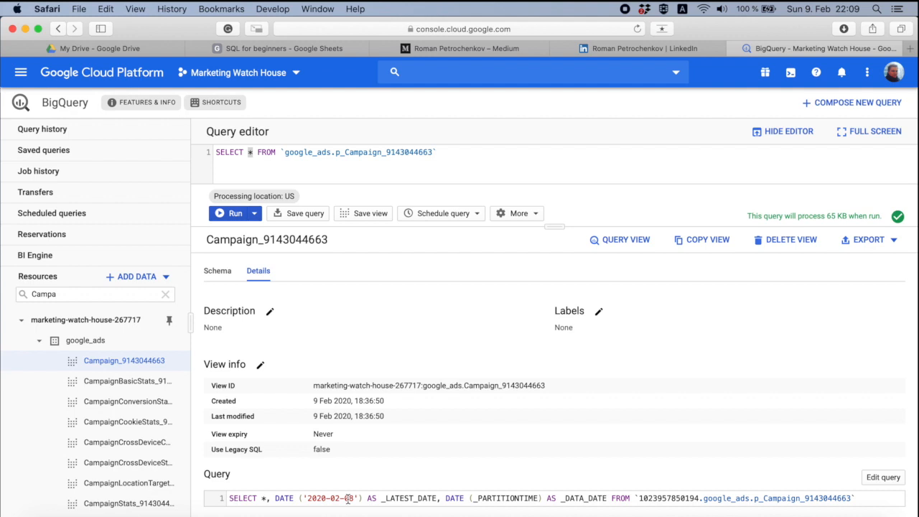
mouse_move(569, 496)
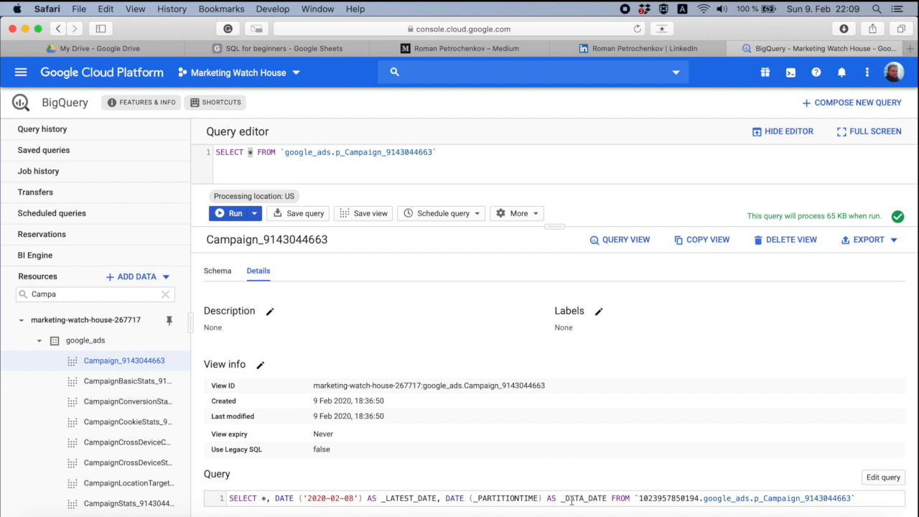
mouse_move(574, 497)
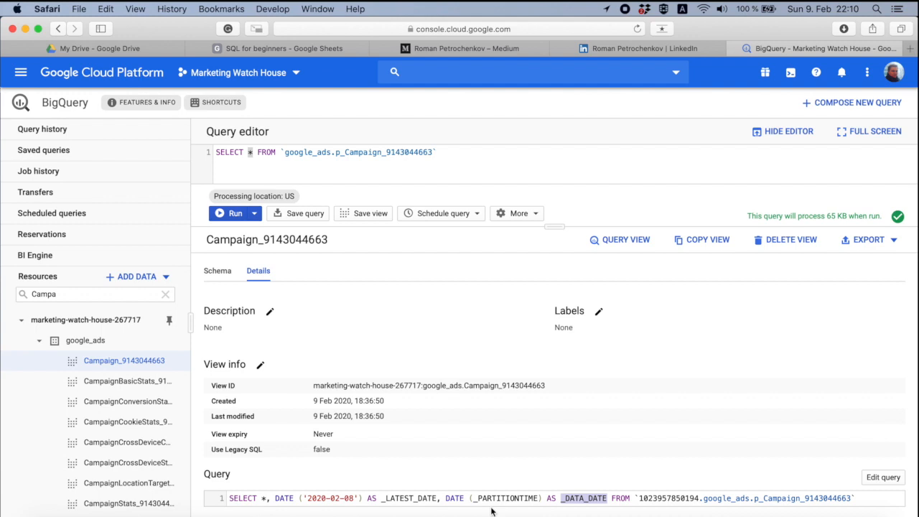
mouse_move(606, 8)
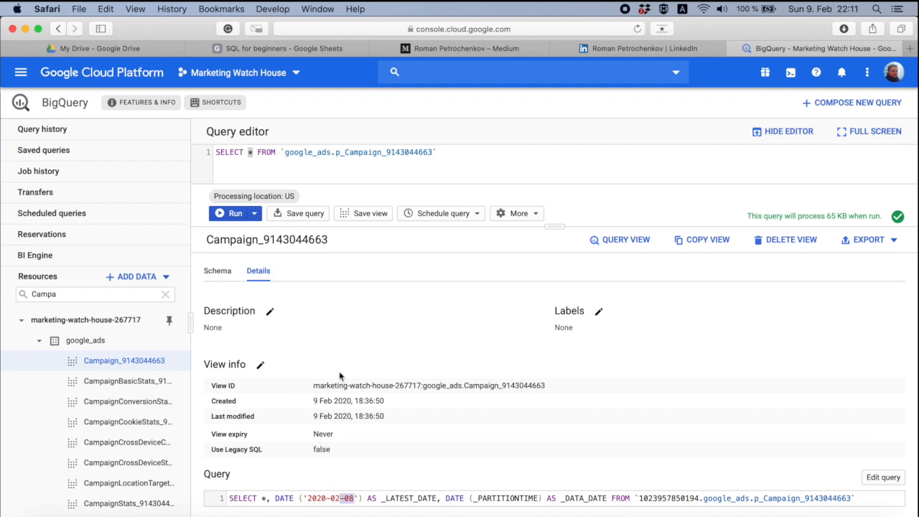
double_click(267, 239)
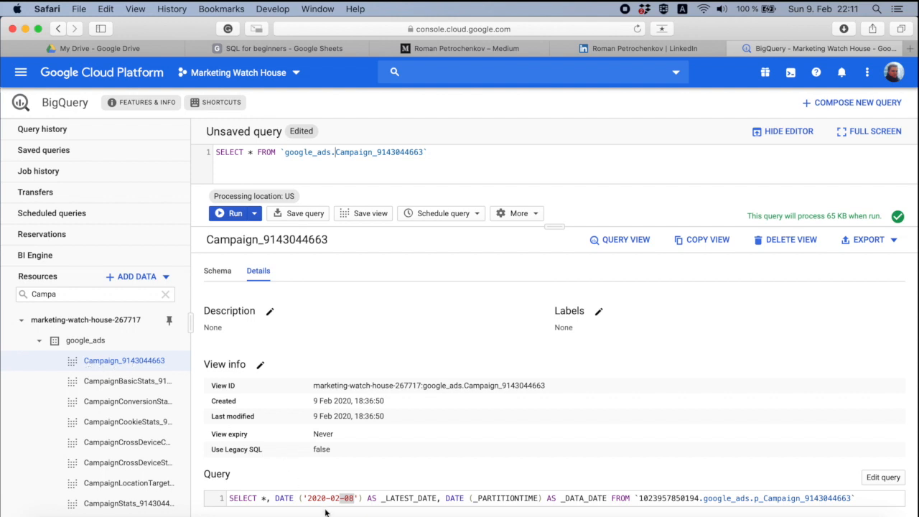
double_click(328, 497)
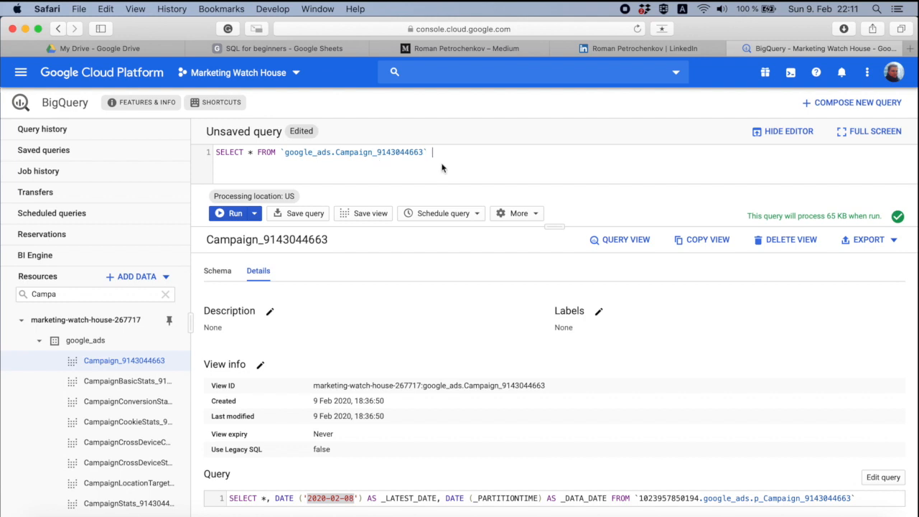
text(WHERE)
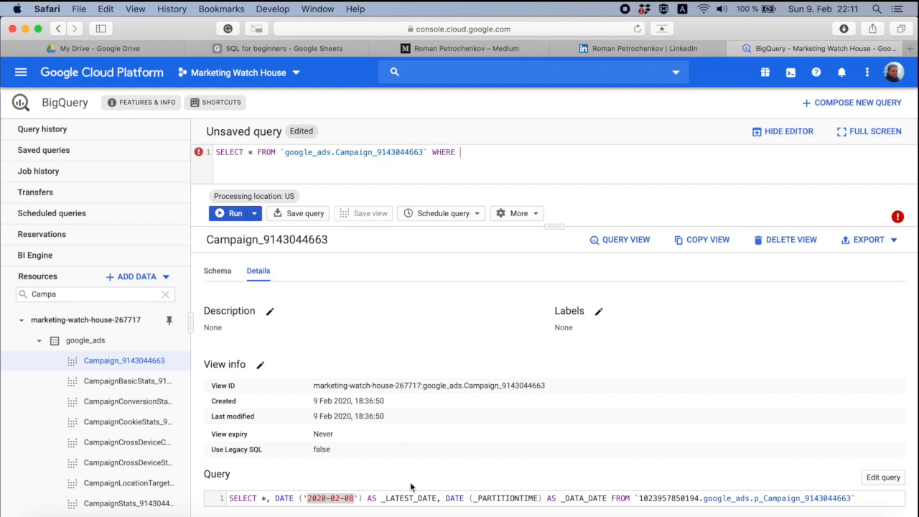
double_click(408, 497)
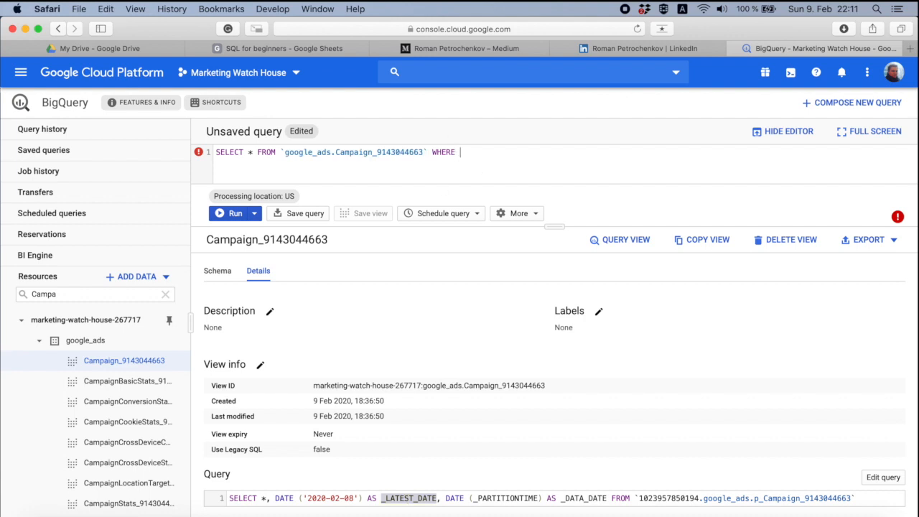
text(_LATEST_DATE =)
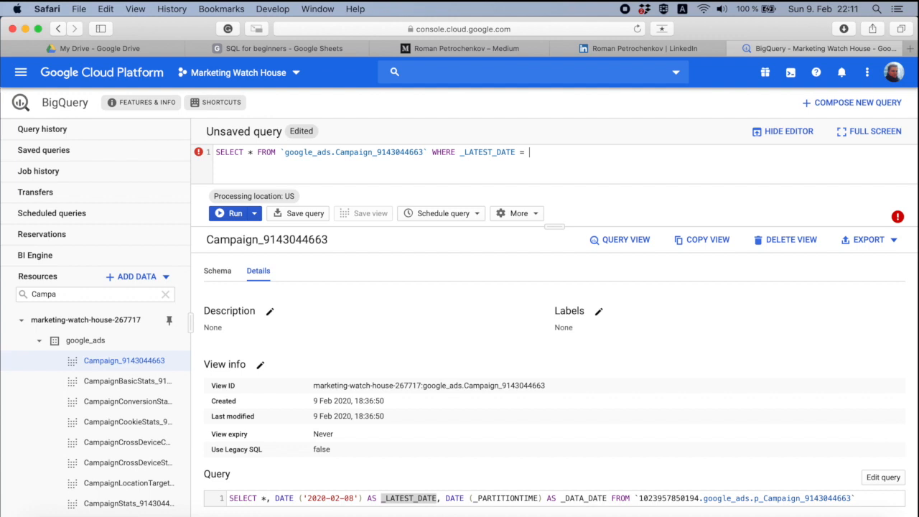
mouse_move(580, 442)
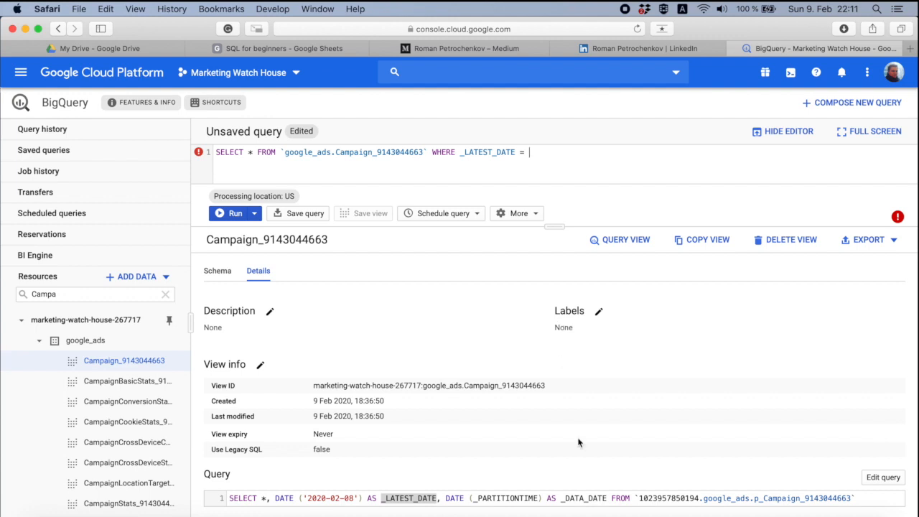
text(_DATA_DATE)
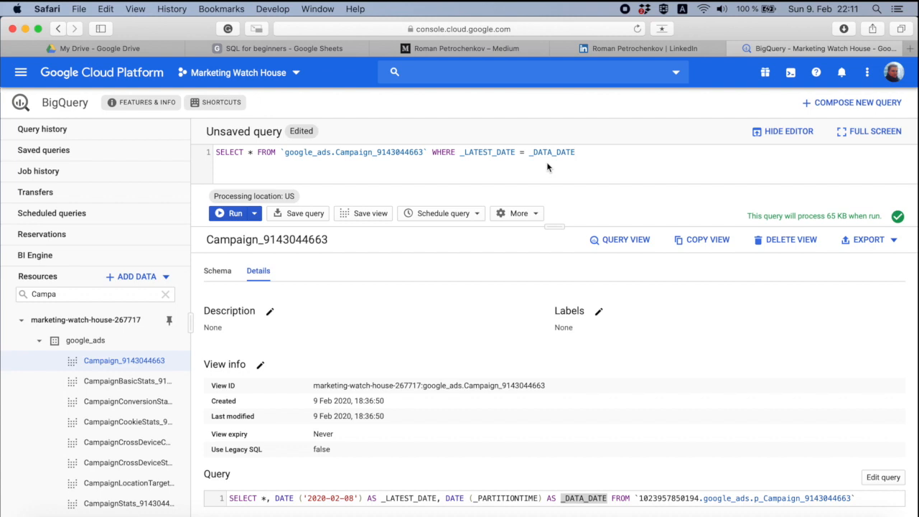
mouse_move(353, 185)
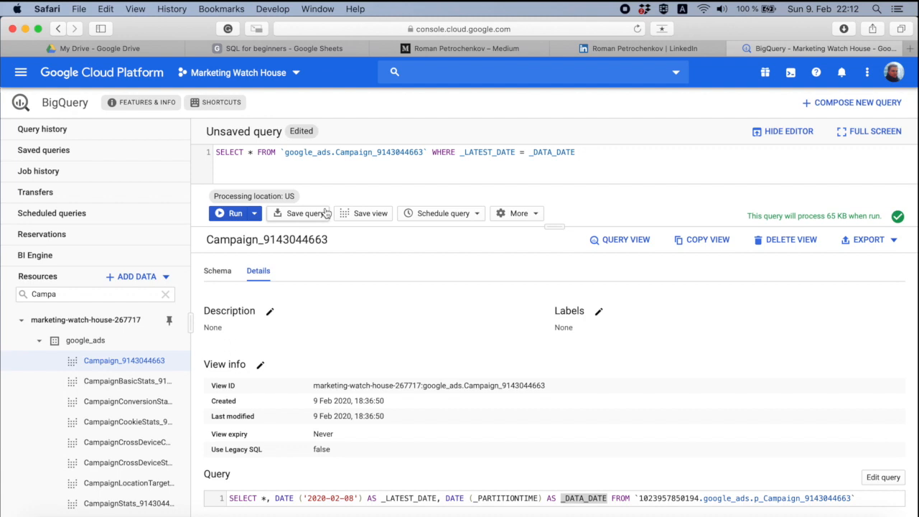
click(574, 152)
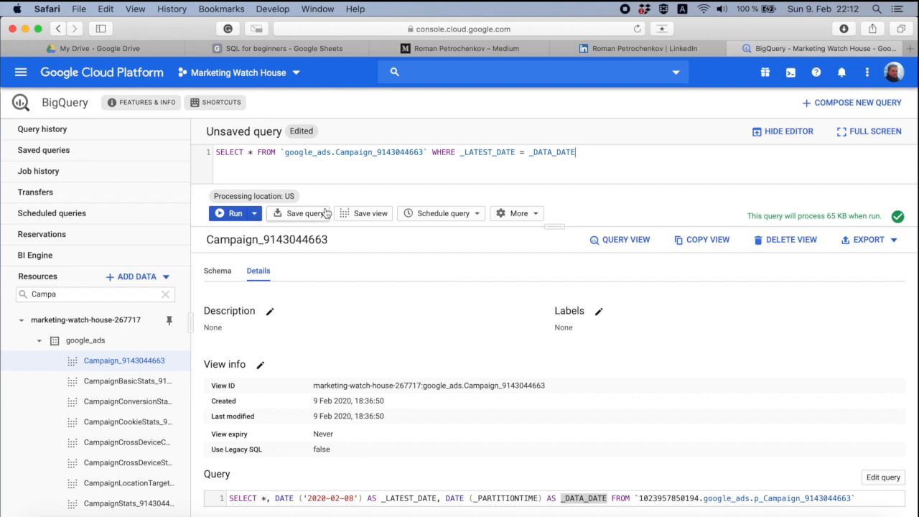
scroll(down, 3)
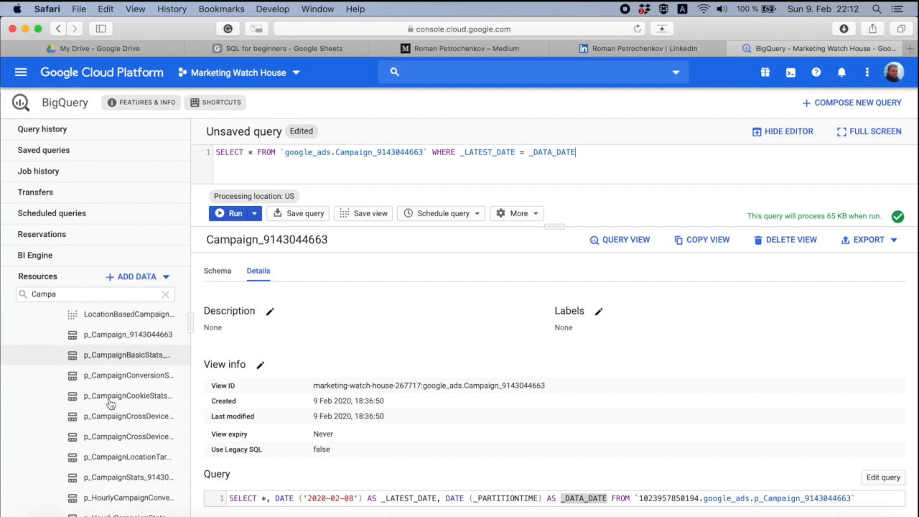
click(127, 356)
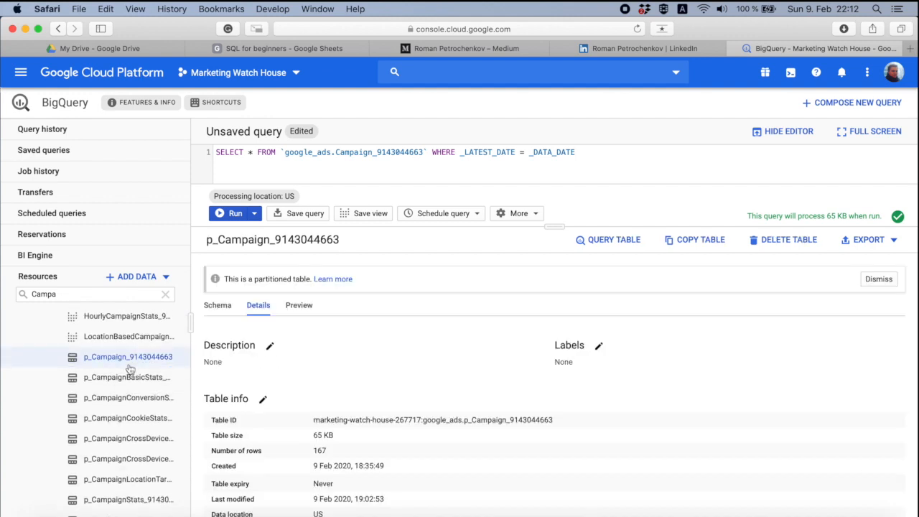
mouse_move(294, 356)
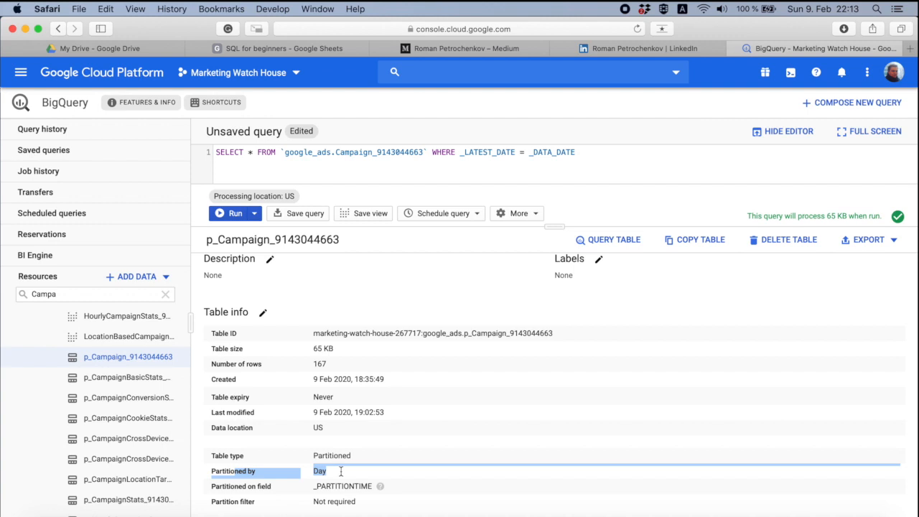
mouse_move(411, 318)
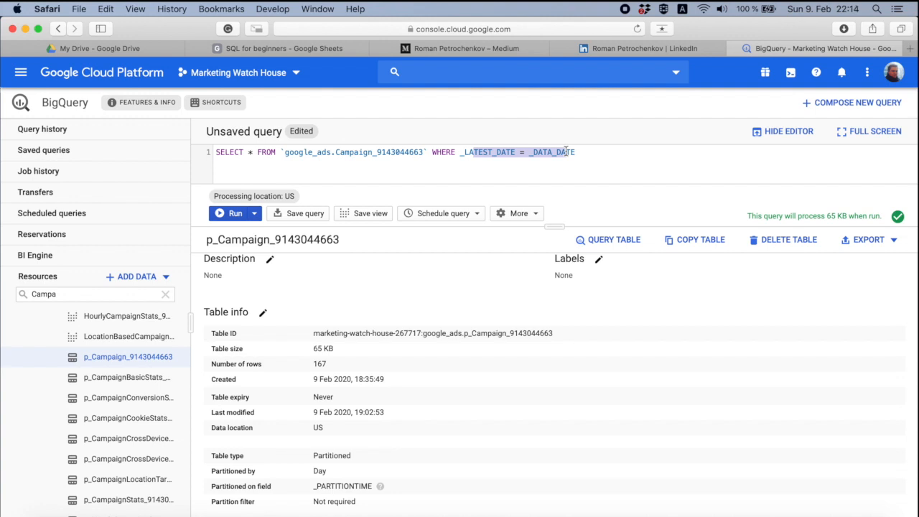
mouse_move(351, 486)
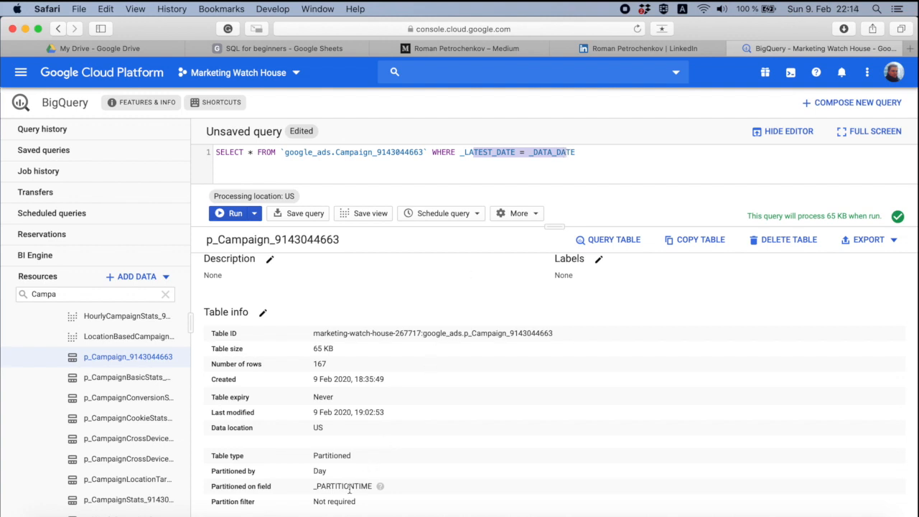
double_click(342, 486)
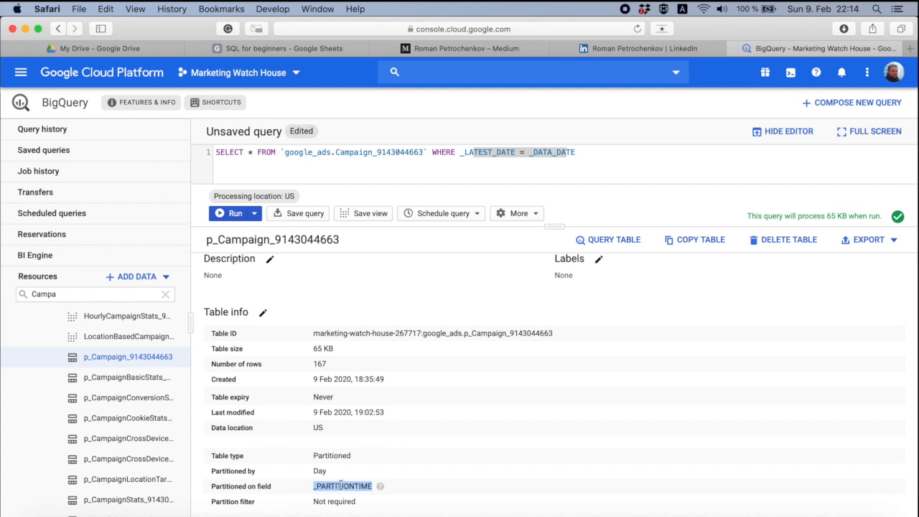
scroll(down, 3)
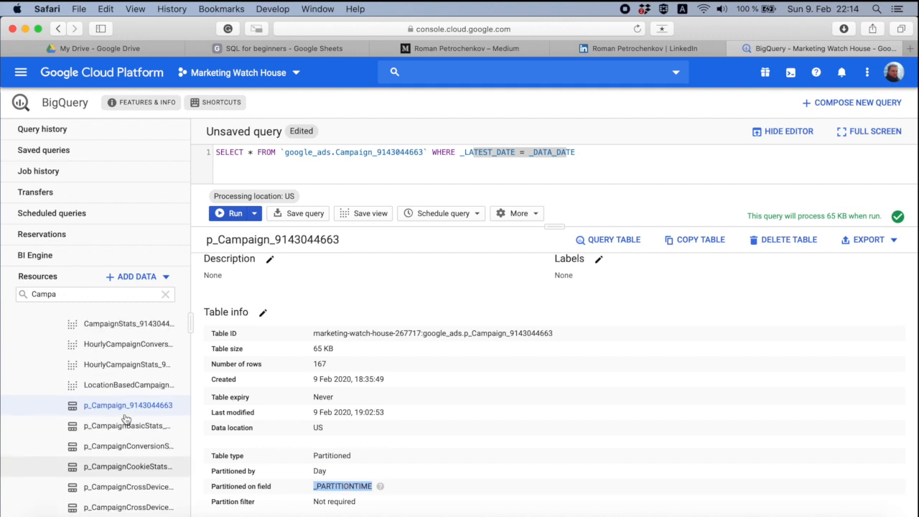
scroll(down, 3)
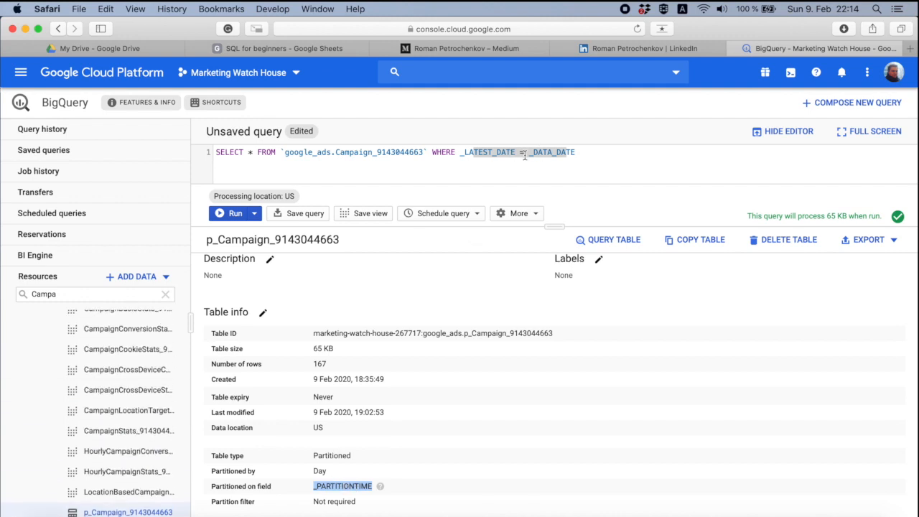
click(123, 361)
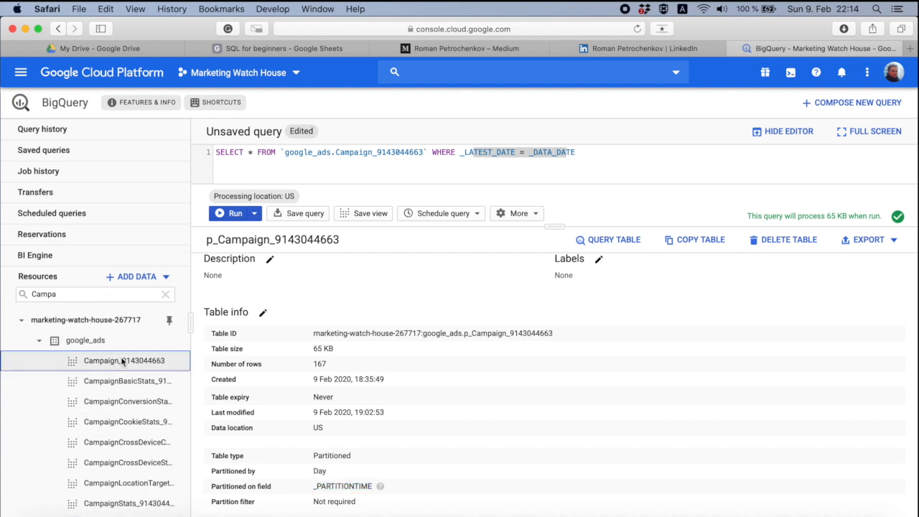
click(123, 361)
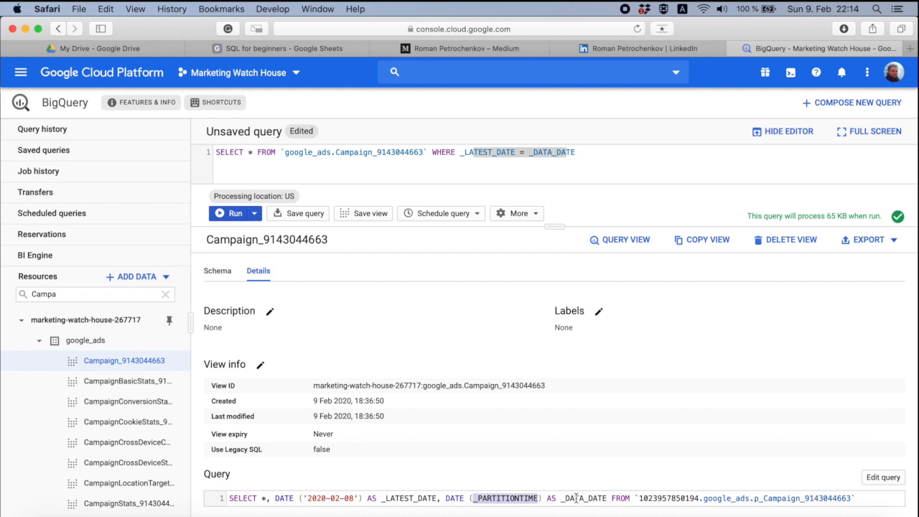
double_click(583, 497)
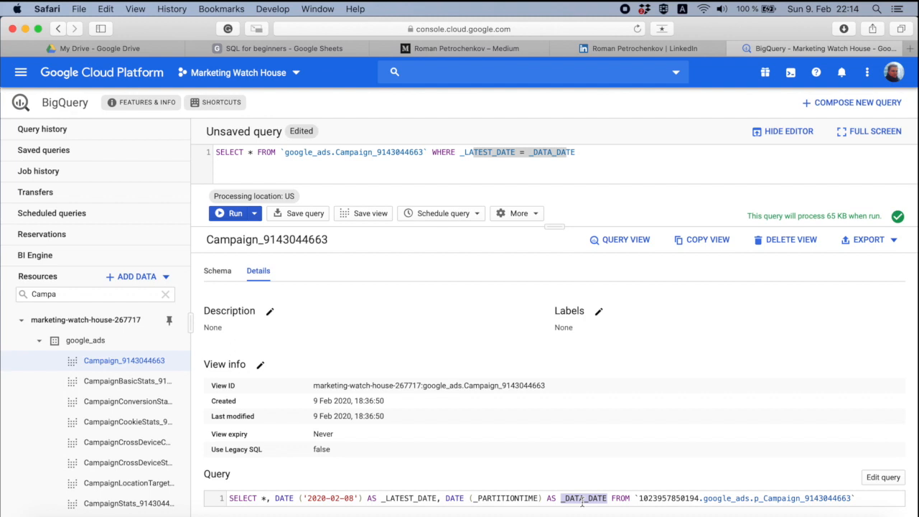
mouse_move(500, 221)
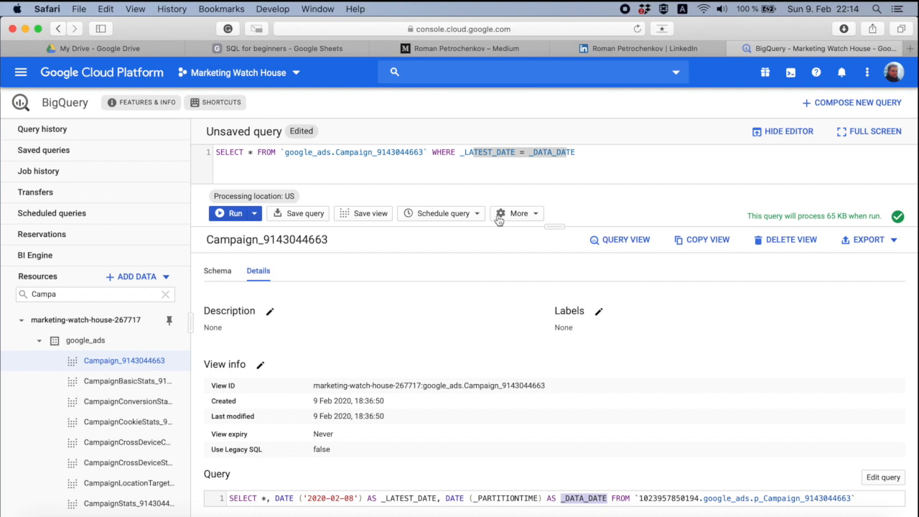
drag(461, 152, 575, 152)
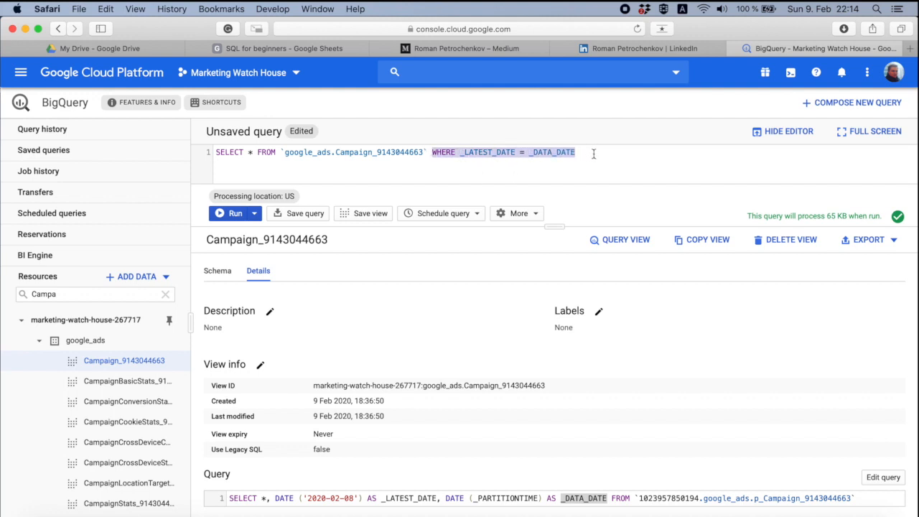
key(Backspace)
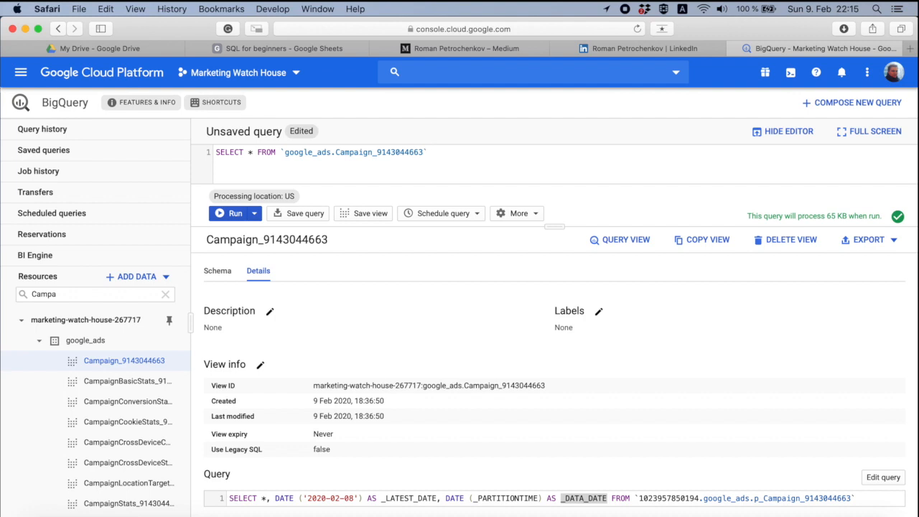
- Restore WHERE _LATEST_DATE = _DATA_DATE at the end of the query
click(431, 152)
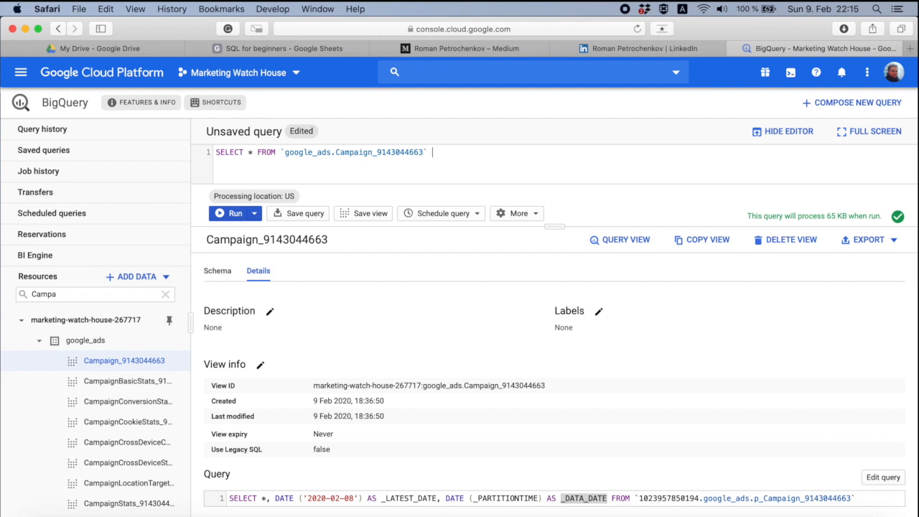
text(WHERE _LATEST_DATE = _DATA_DATE)
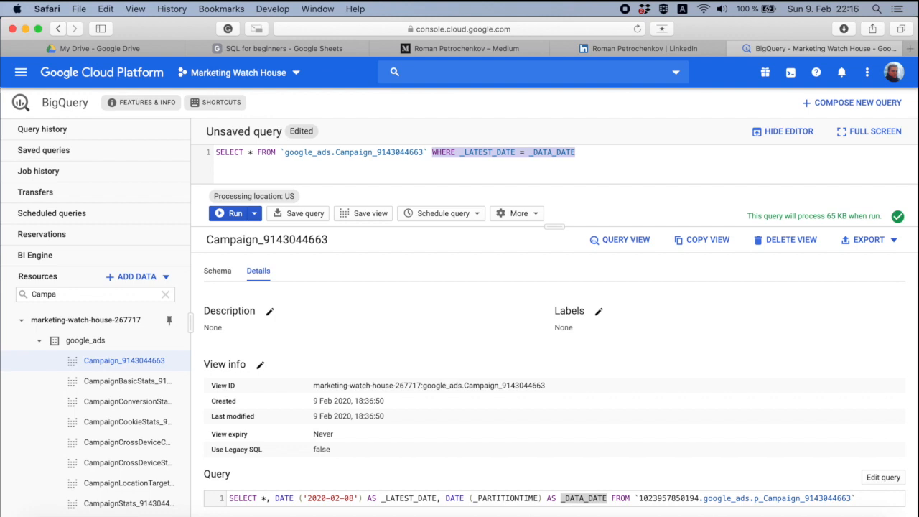
mouse_move(452, 178)
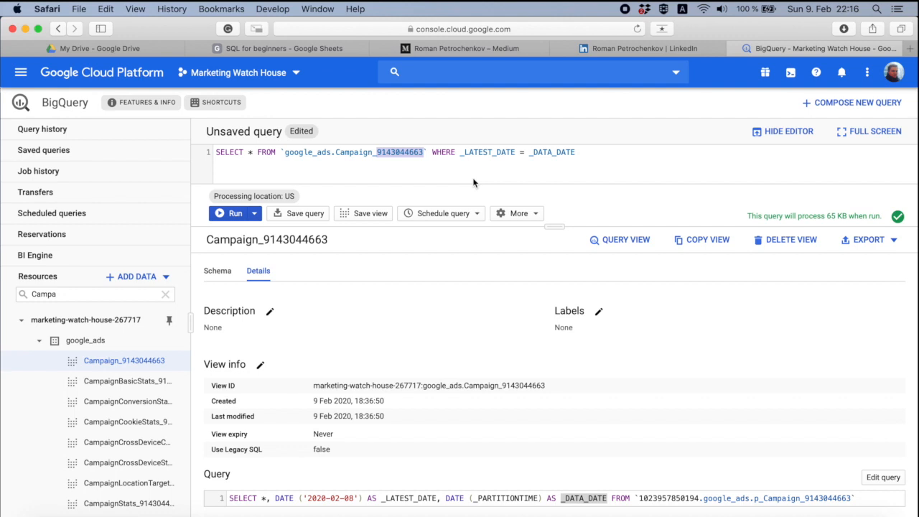
click(626, 49)
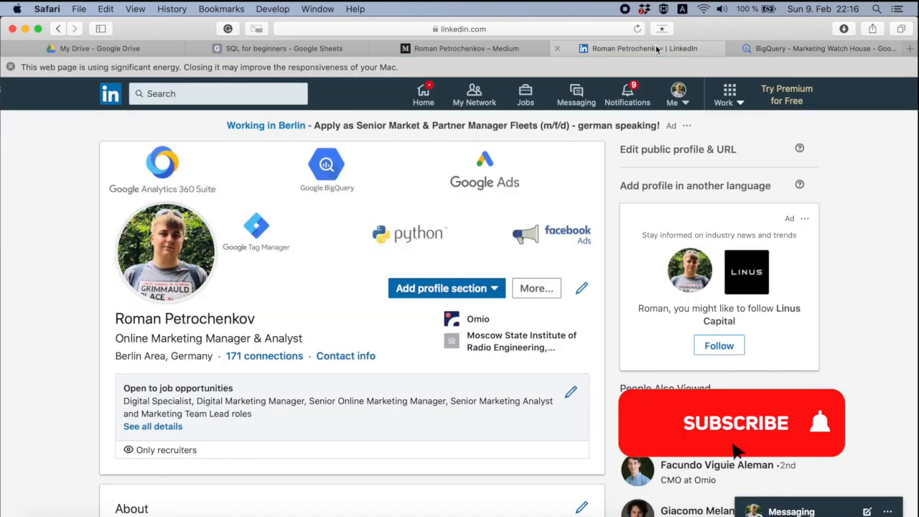
click(729, 422)
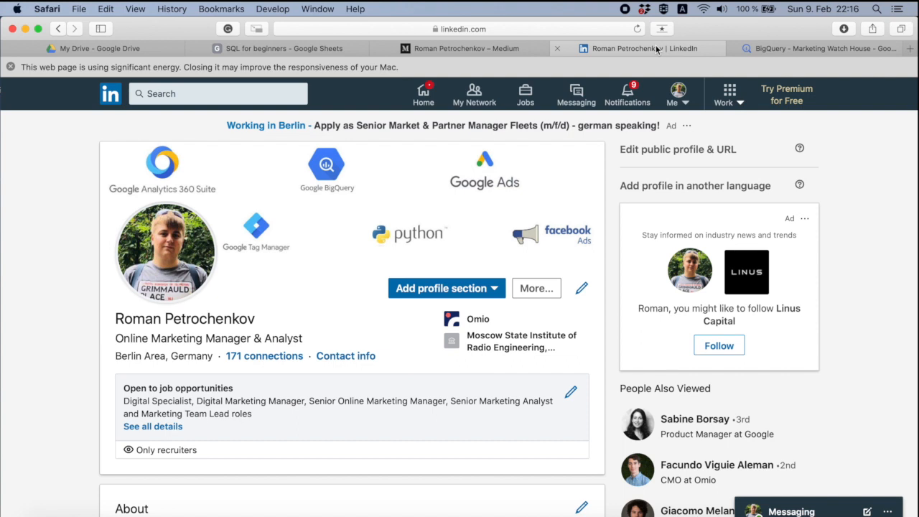
click(465, 48)
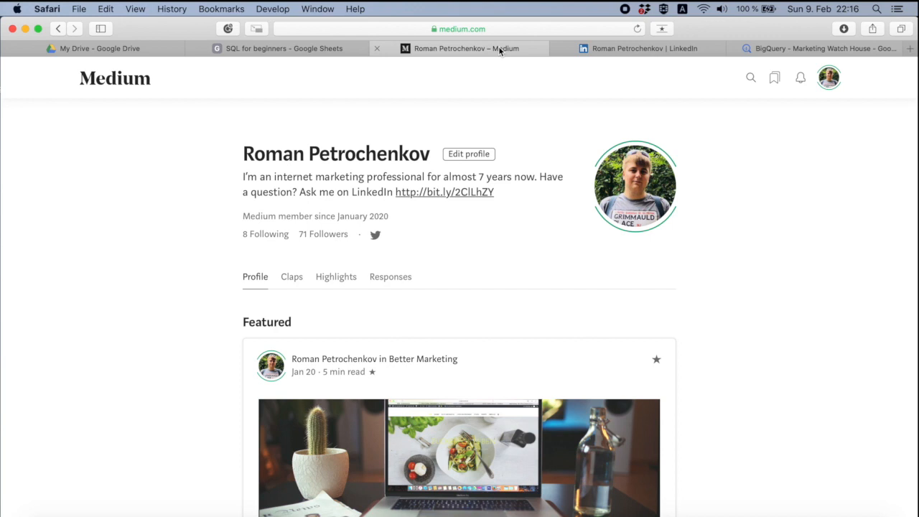
click(818, 48)
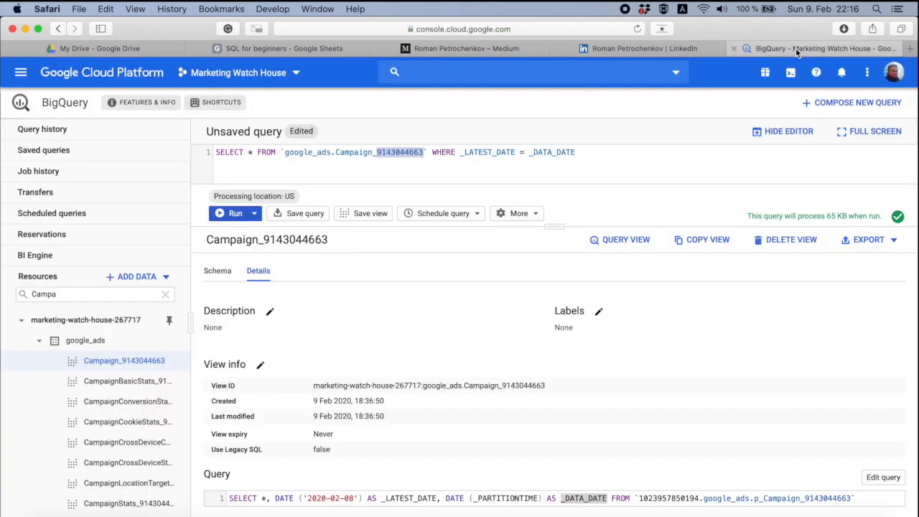